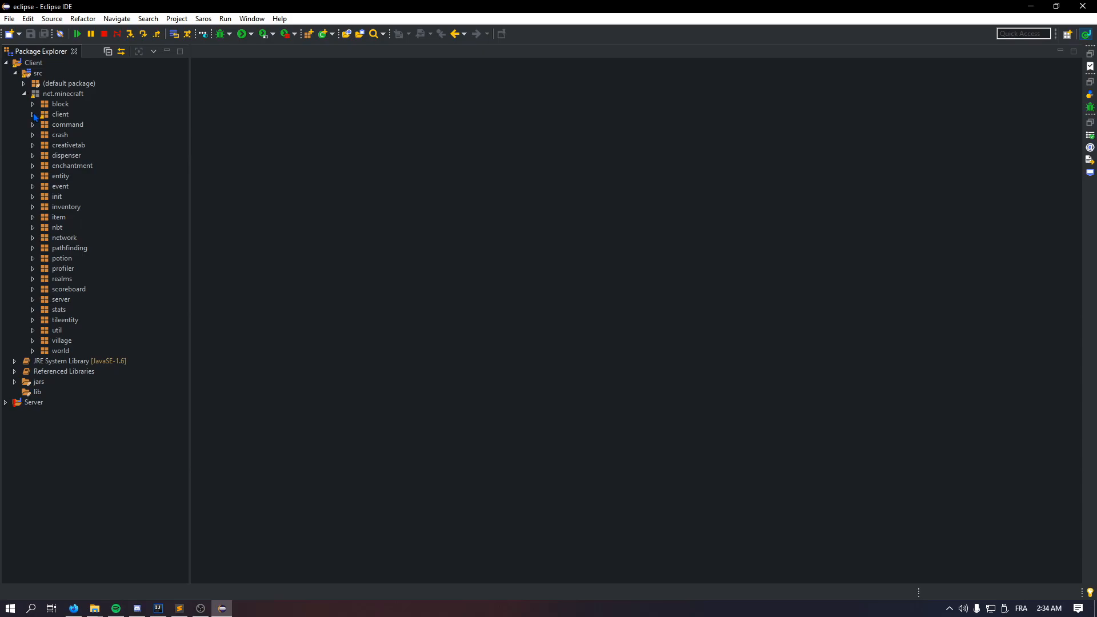
- Expand the client package and its gui package in Package Explorer to list the GUI sources
click(32, 114)
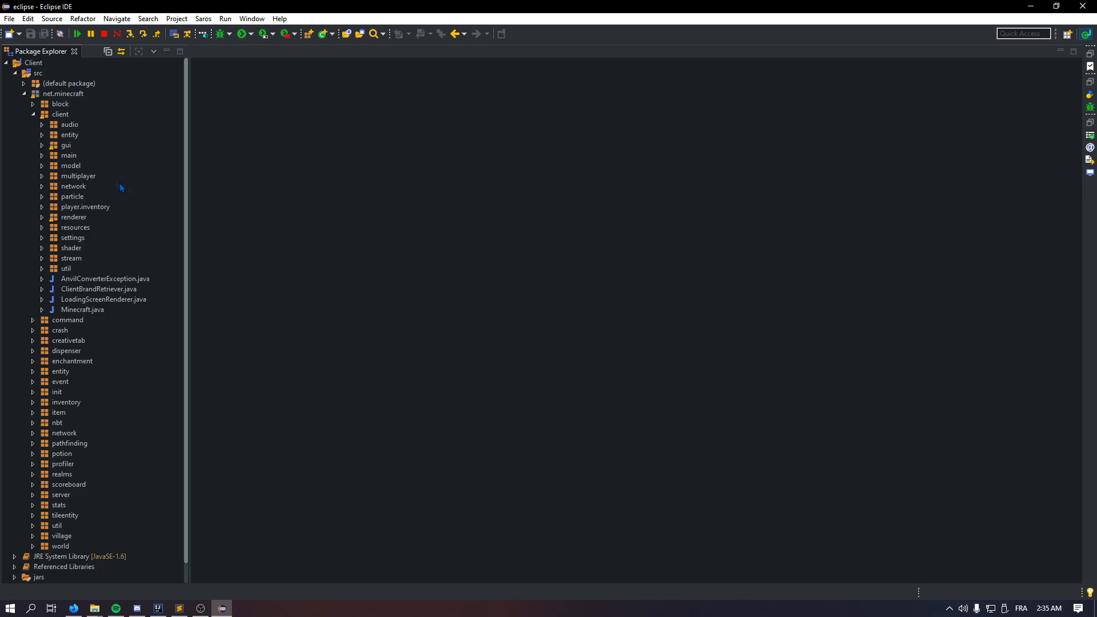
click(65, 145)
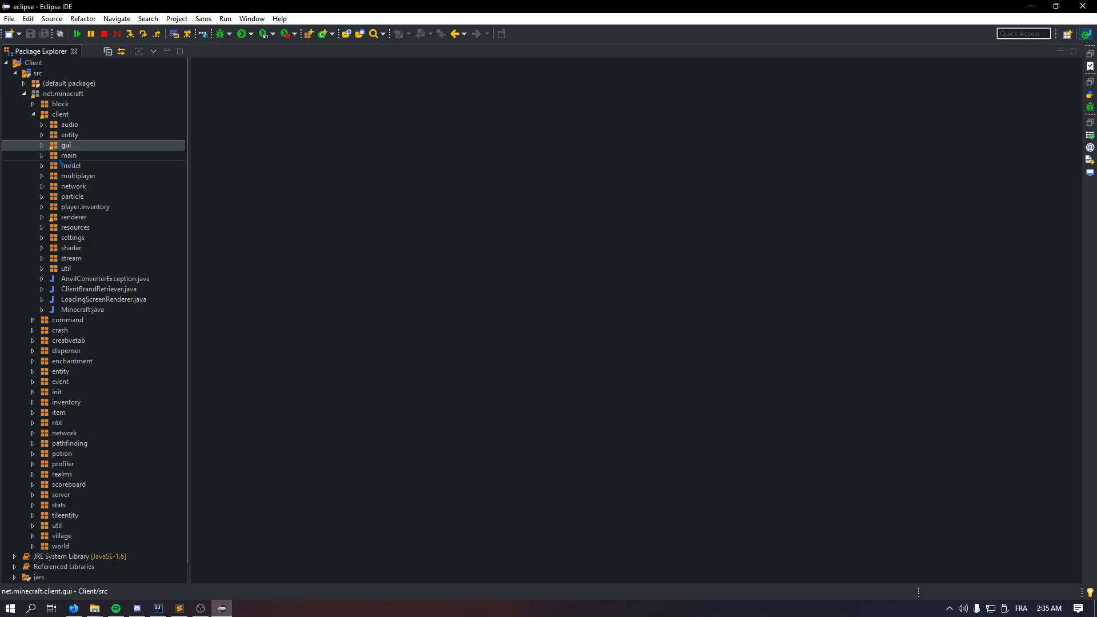
double_click(65, 145)
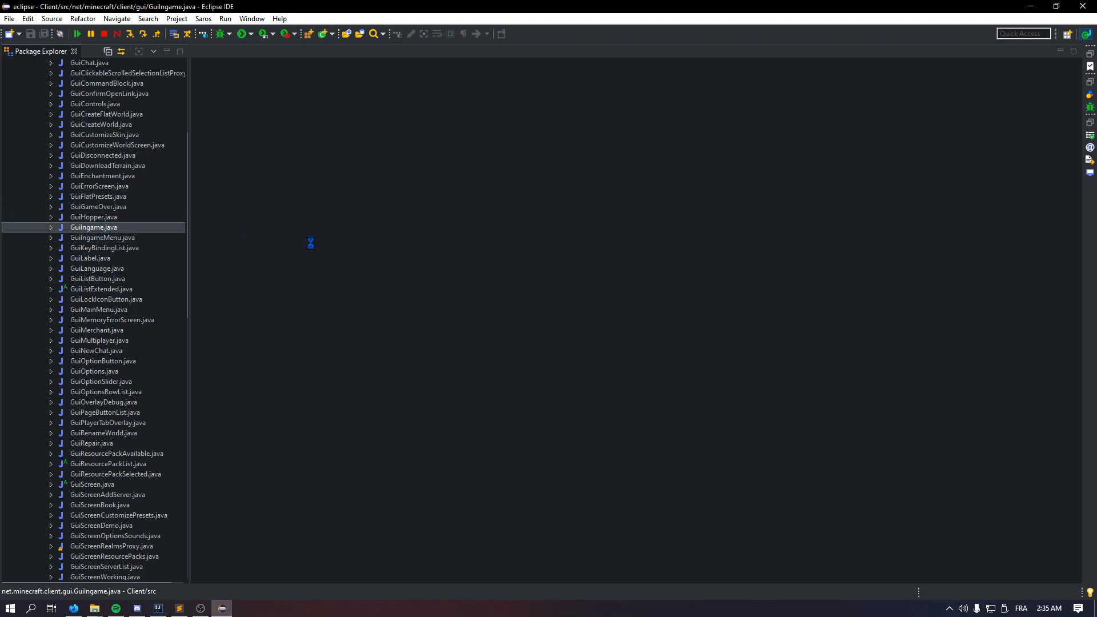
- Add the field 'public int potionininv = 0;' below slideIn in GuiIngame.java
double_click(92, 226)
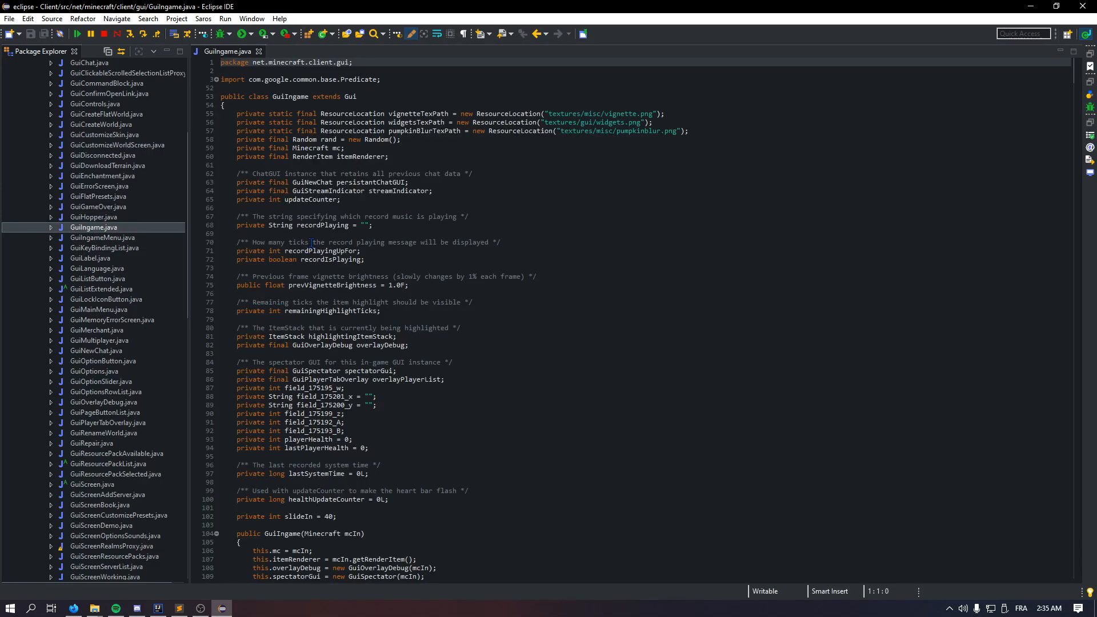
scroll(down, 3)
text(public int)
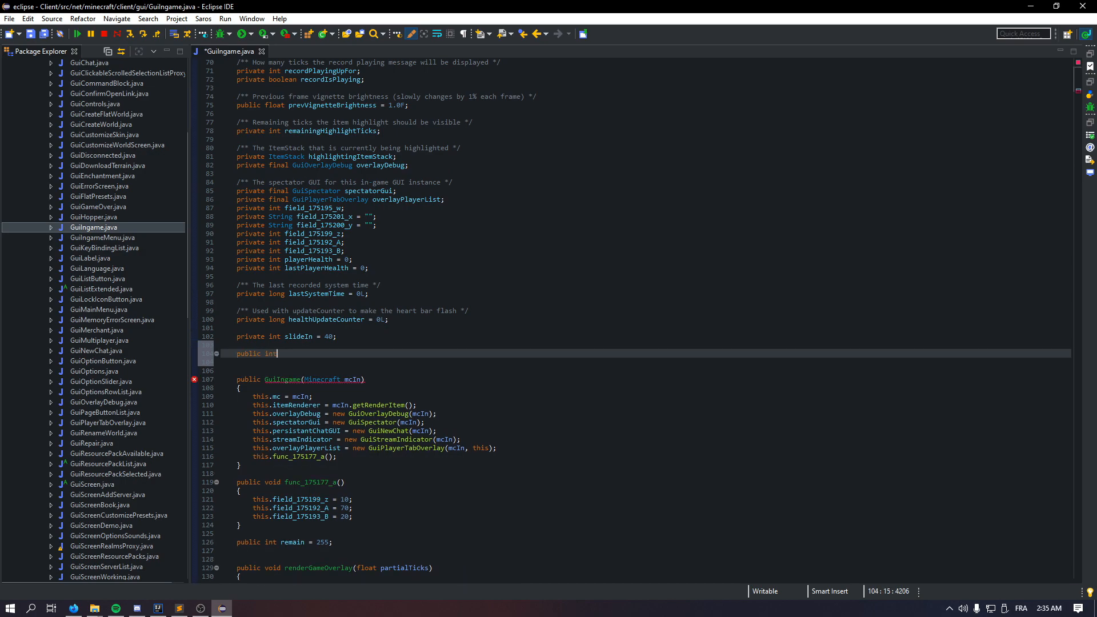
text(potion)
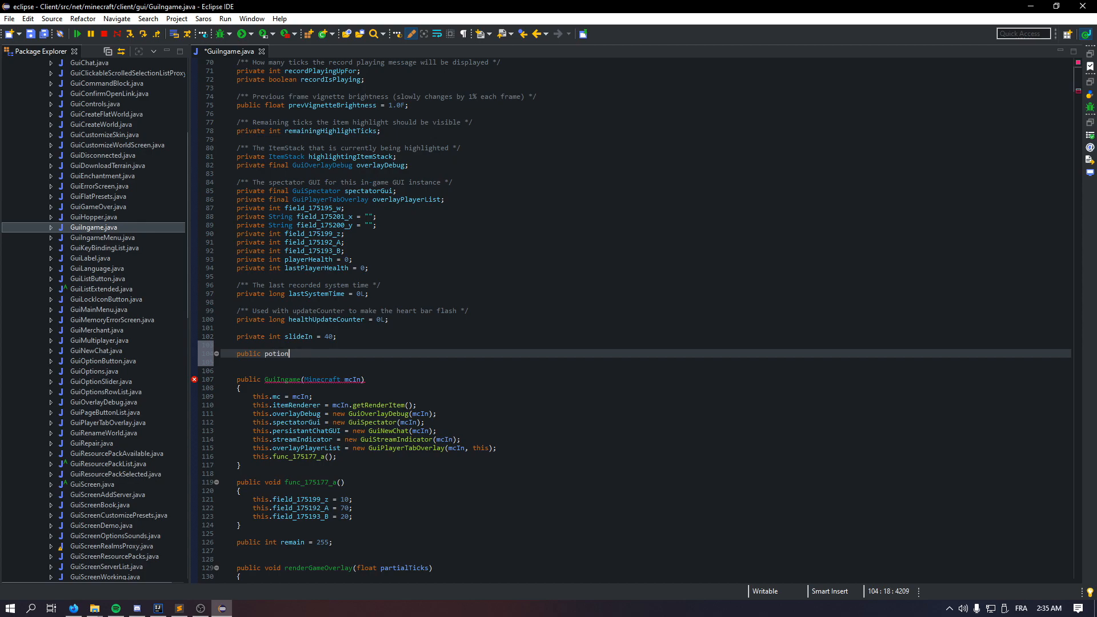
text(ininventory;)
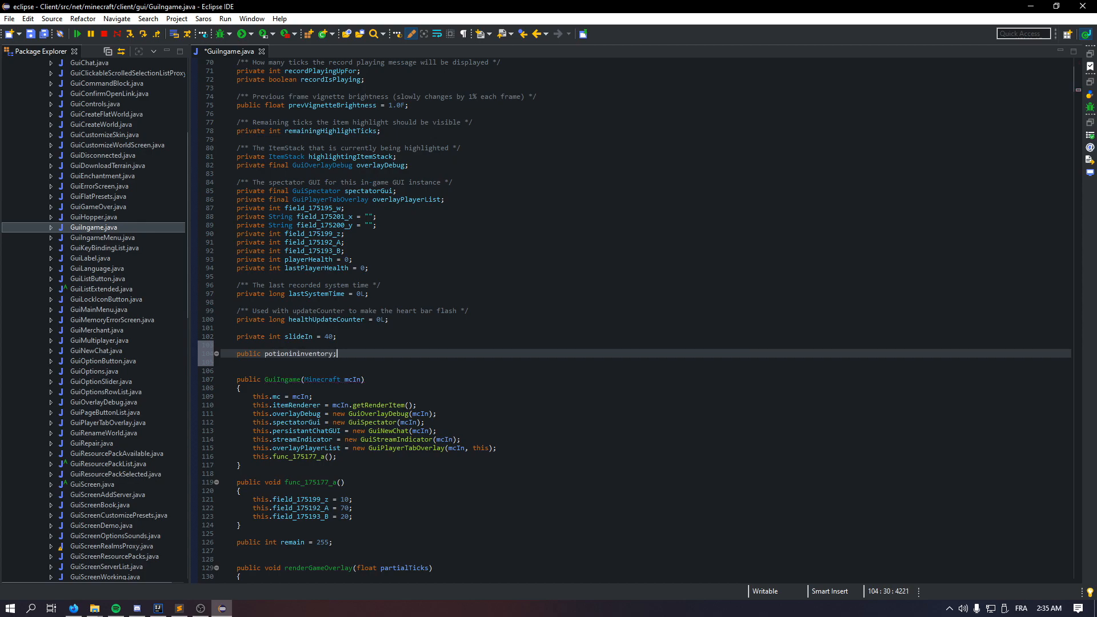
text(= 0)
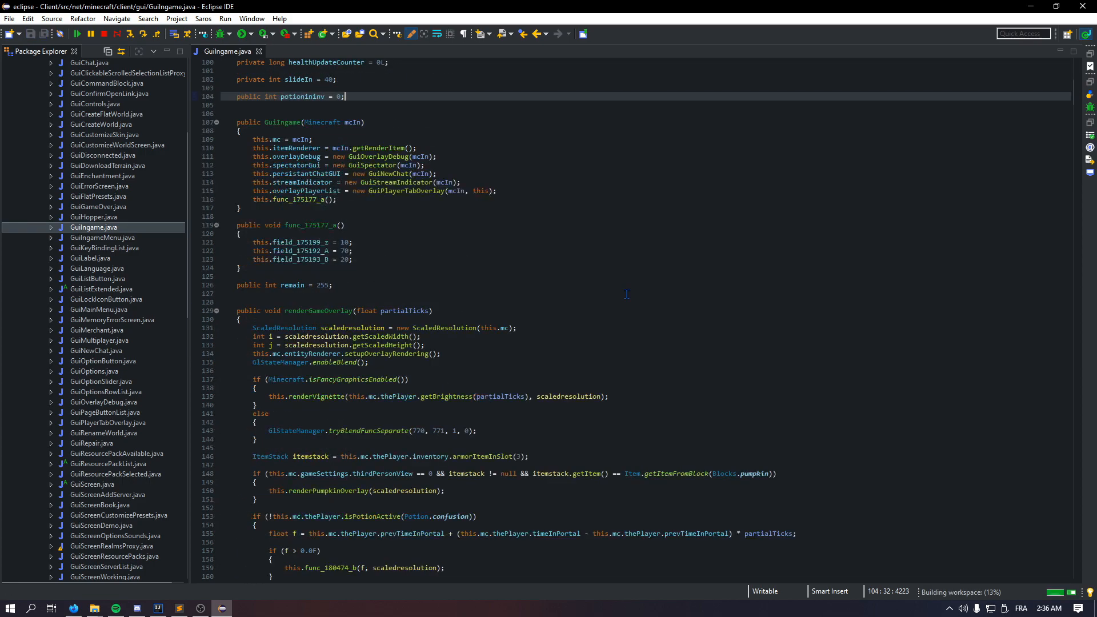
- Declare 'ItemStack potion = new ItemStack(Items.potionitem, 1, 16421);' after renderPlayerStats
scroll(down, 3)
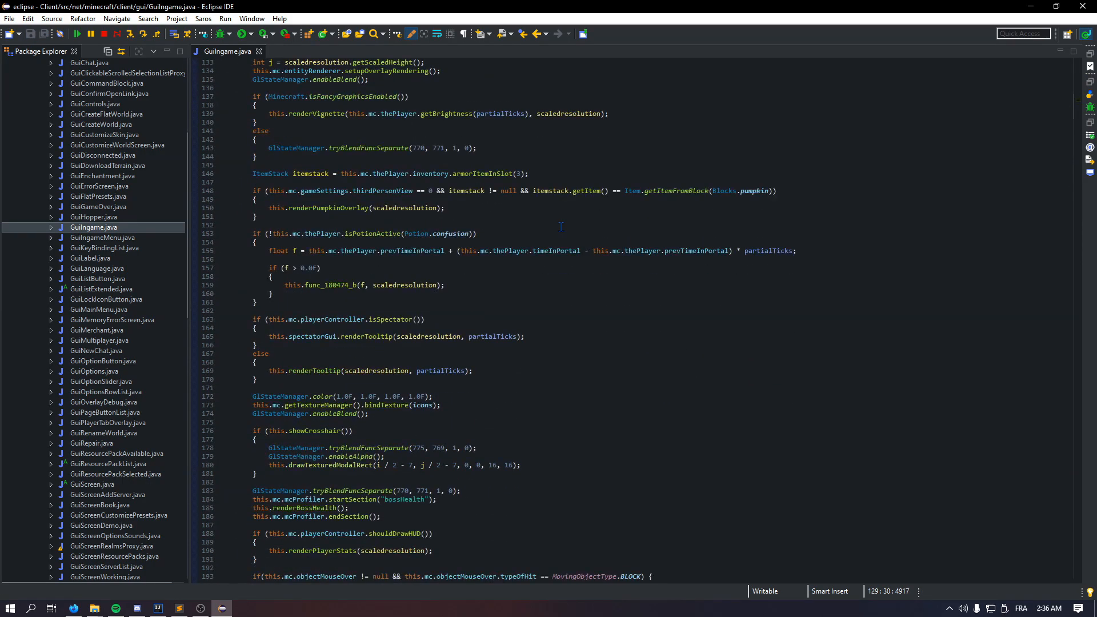
scroll(down, 3)
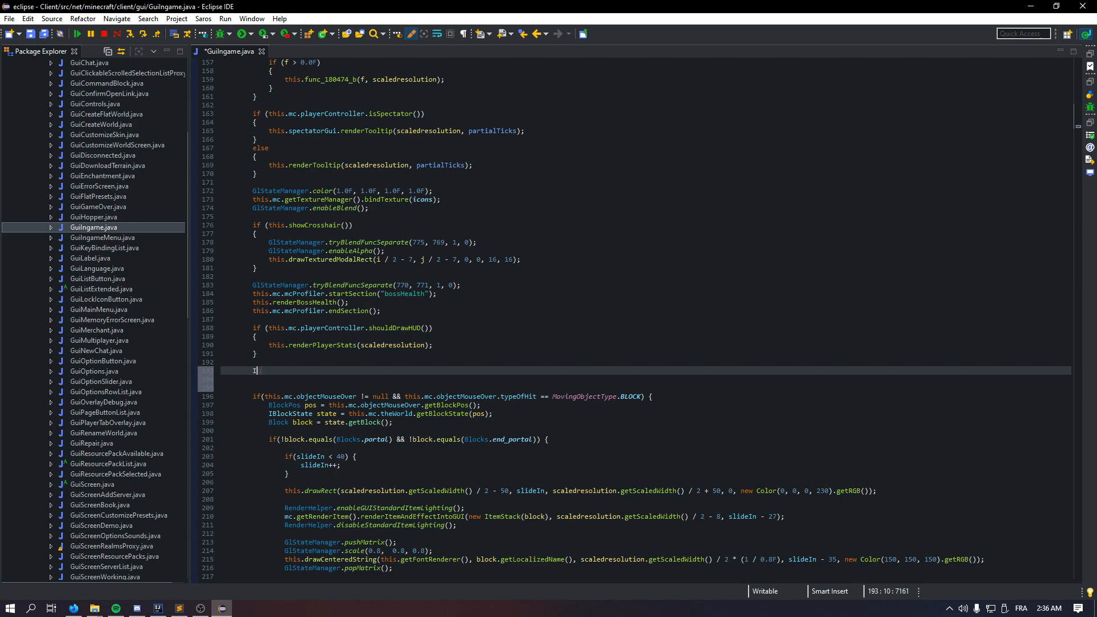
text(tem)
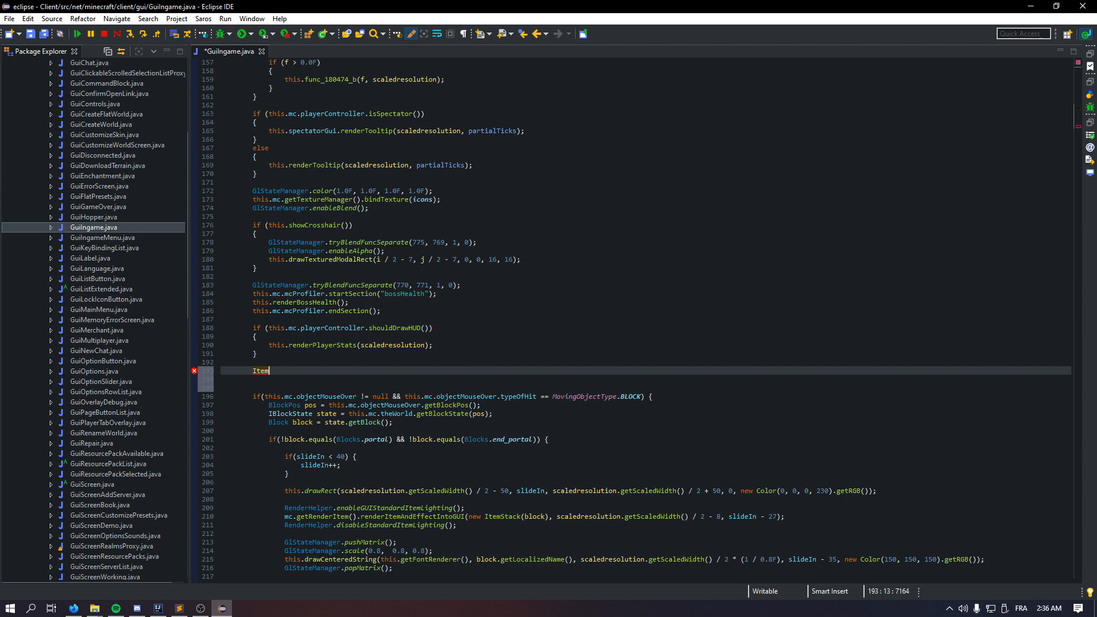
text(Stack s)
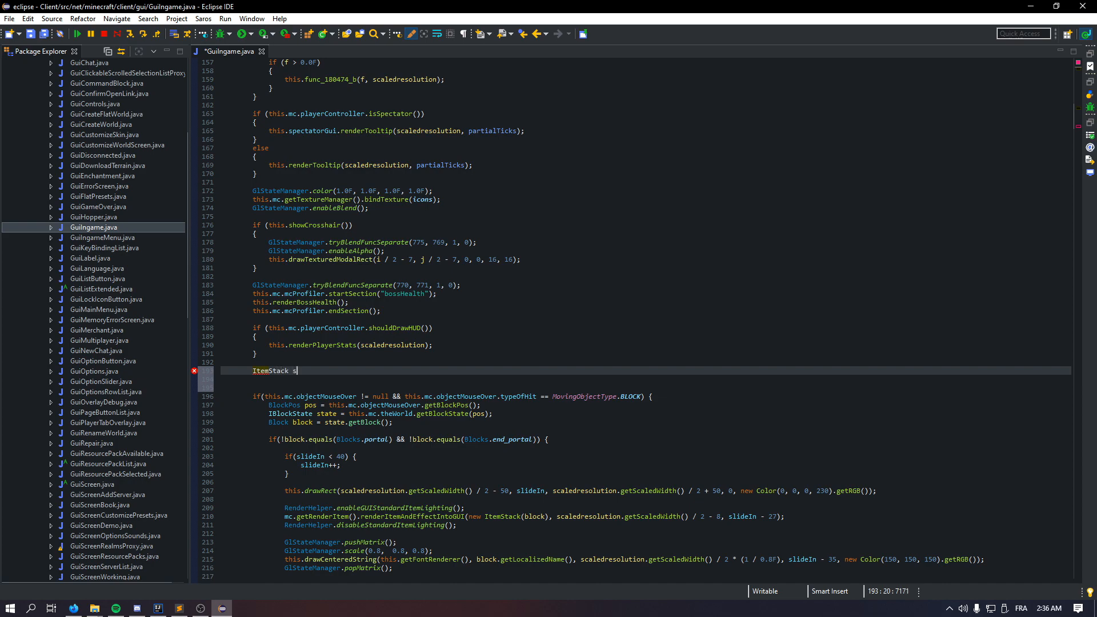
text(potion)
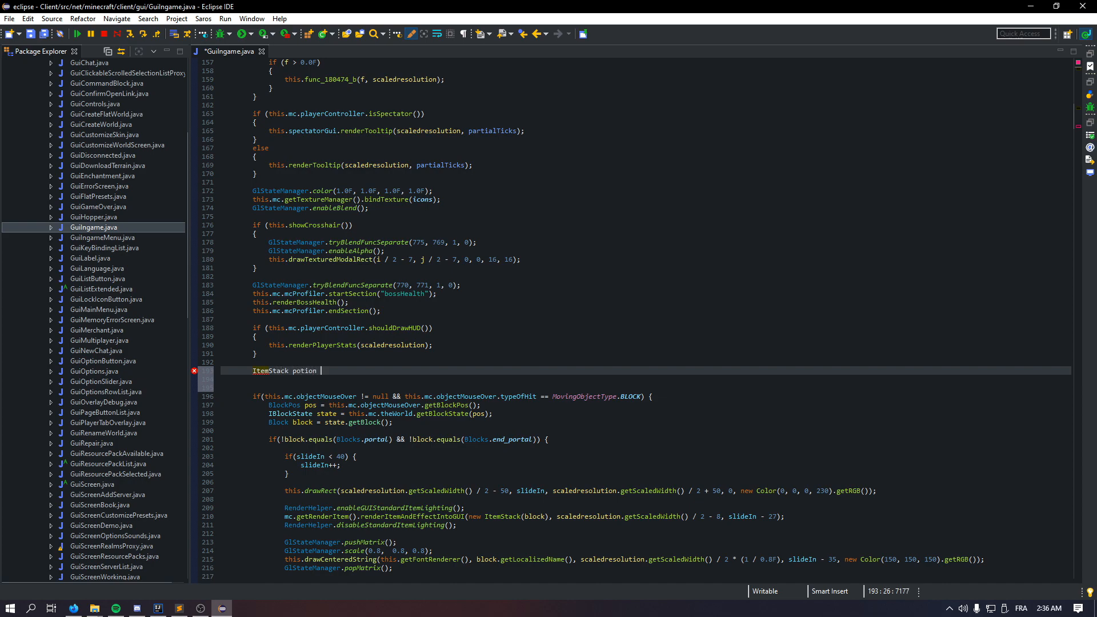
text(= new ItemStack)
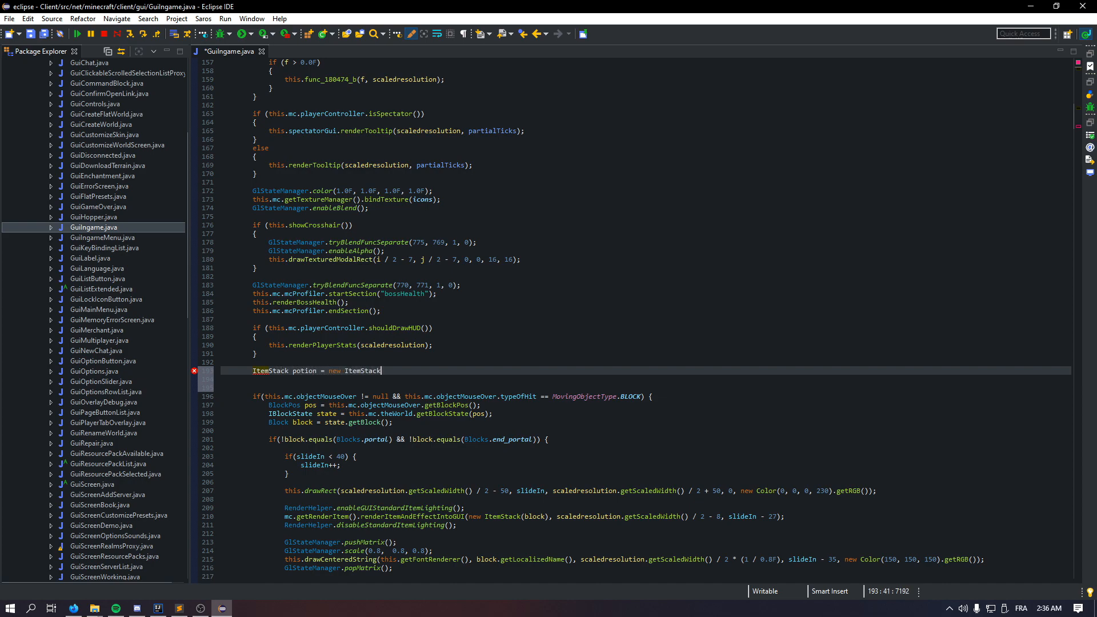
text((Items.)
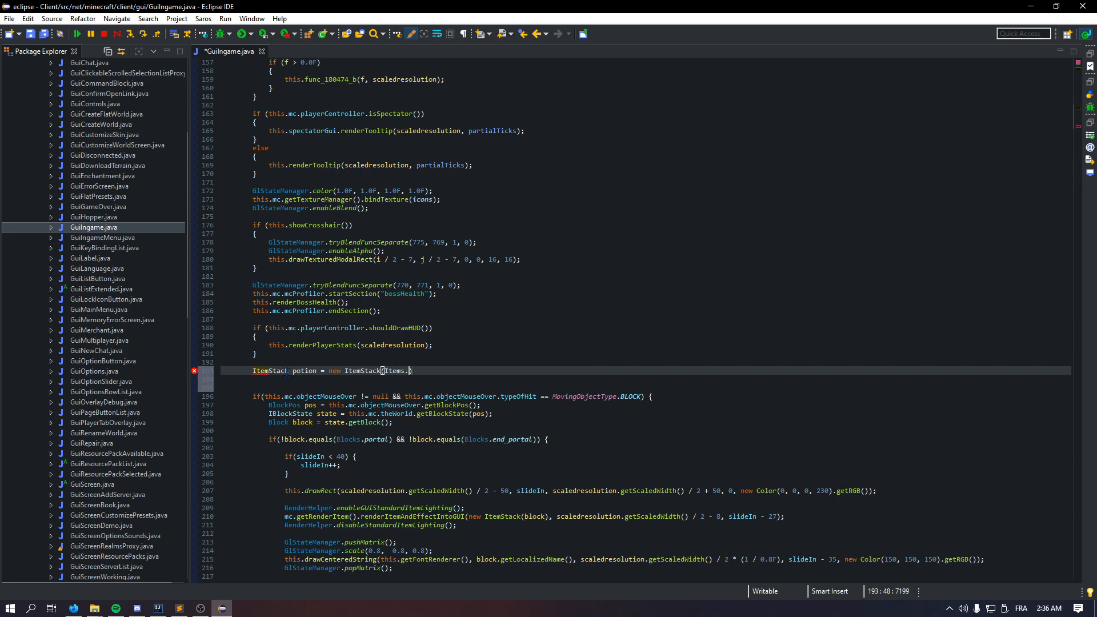
text(potionitem,)
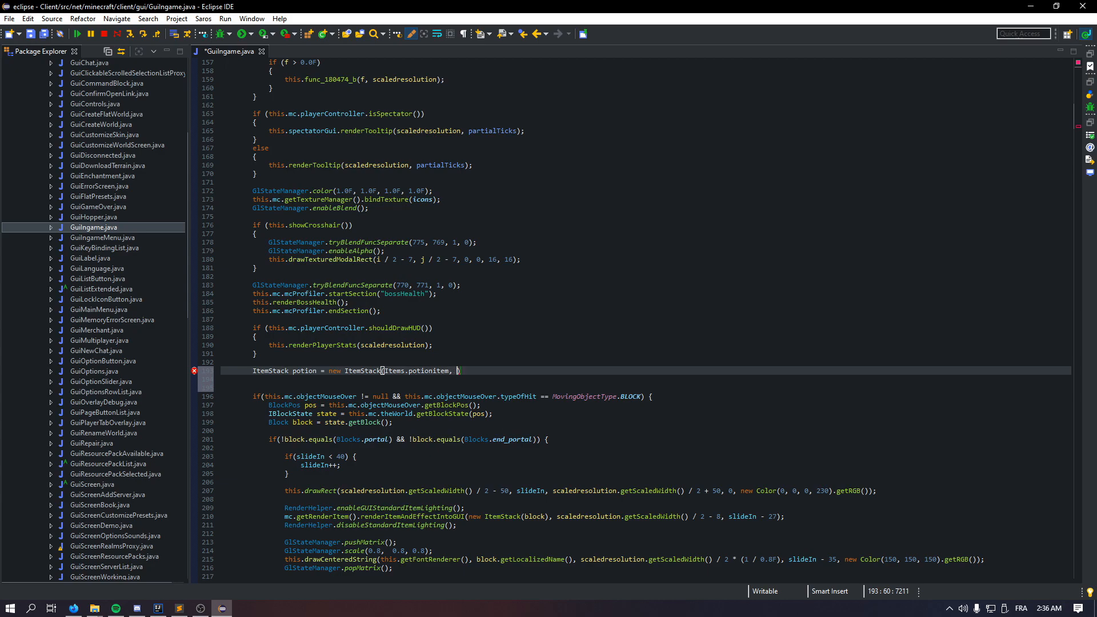
text(1,)
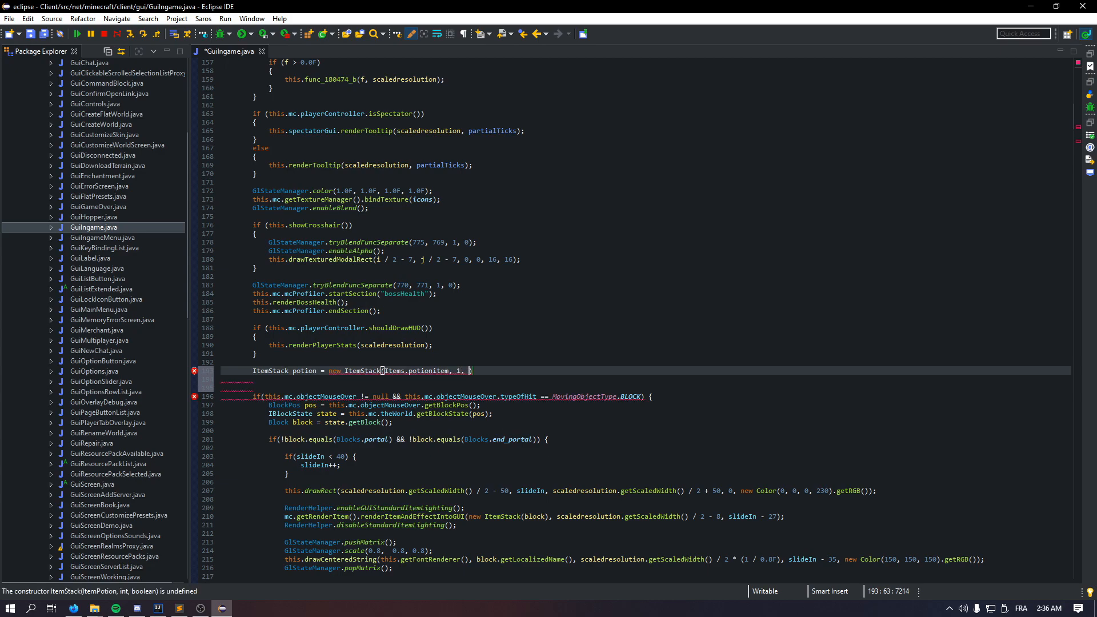
text(16)
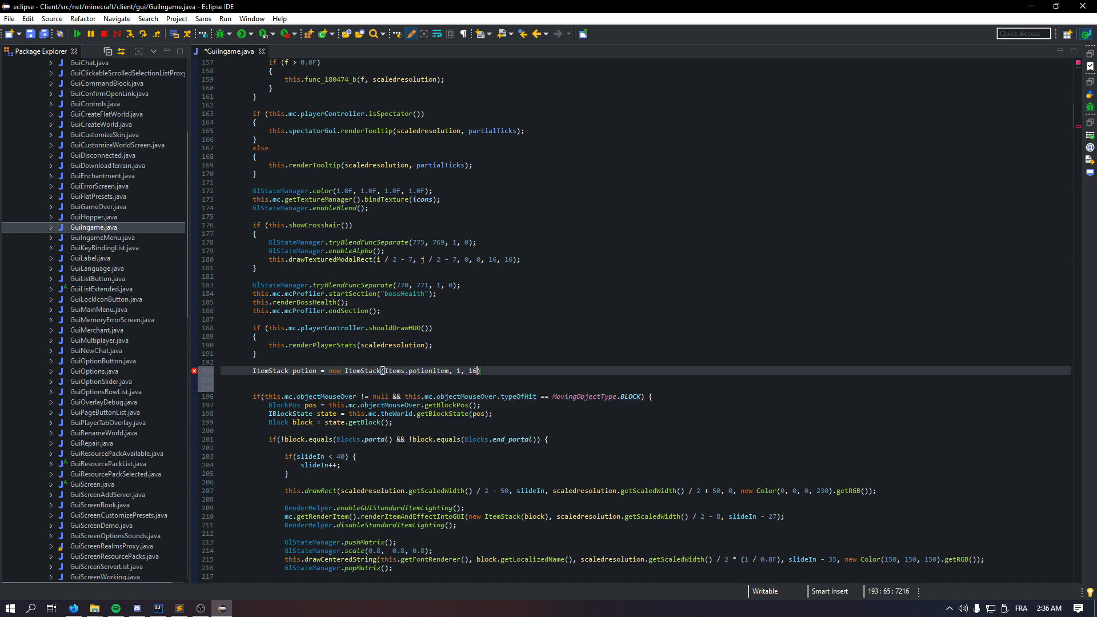
text(421)
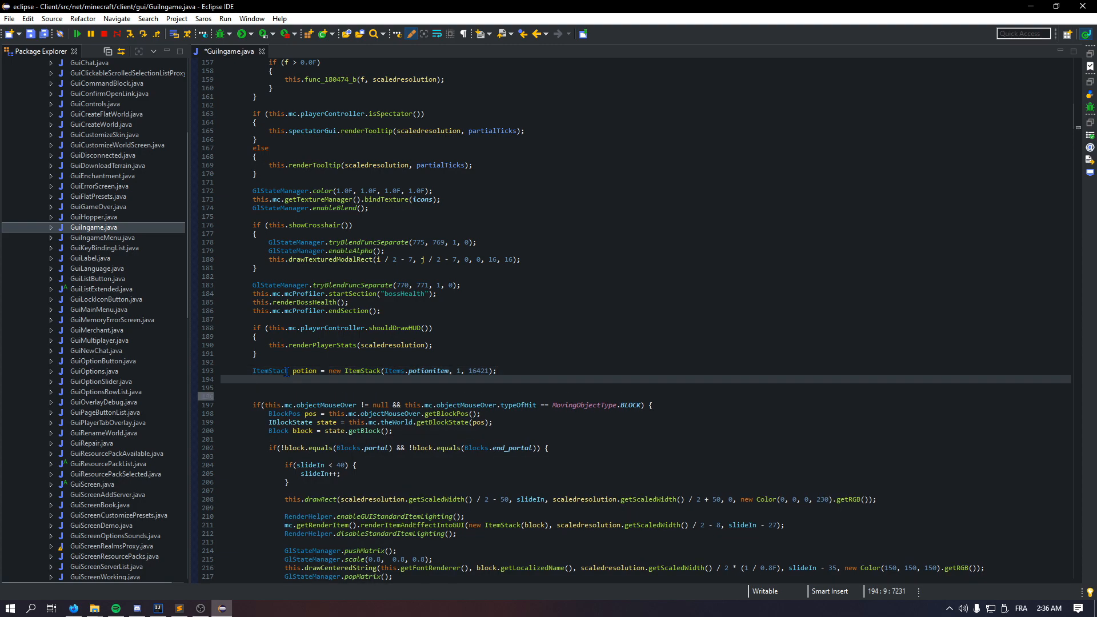
- Call itemcount(potion) after the ItemStack declaration and save the file
text(itemcount())
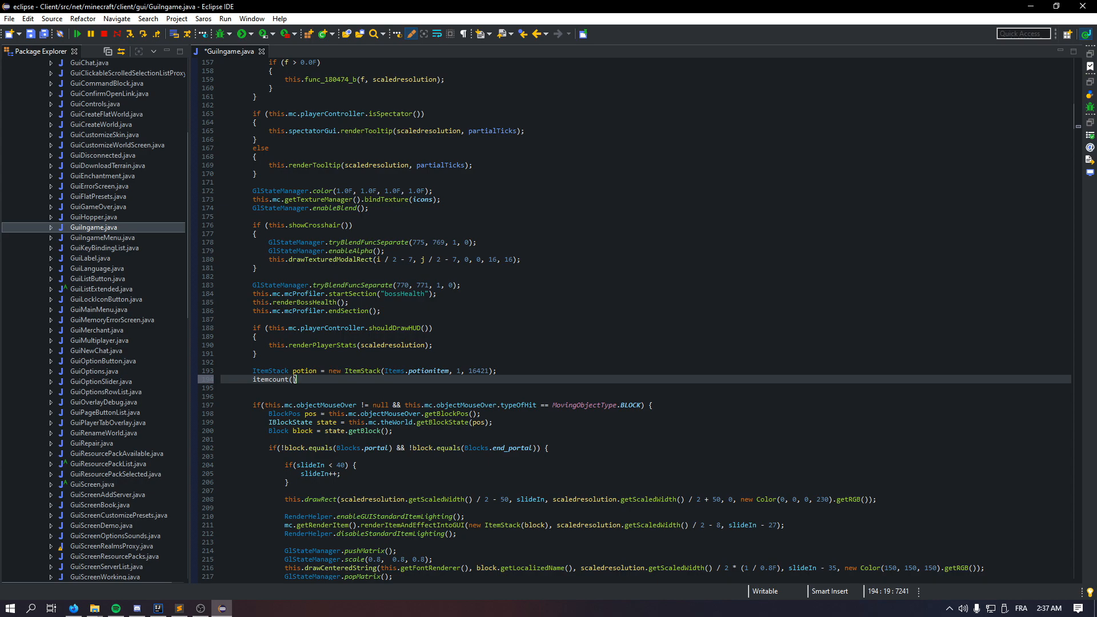
text(stack);)
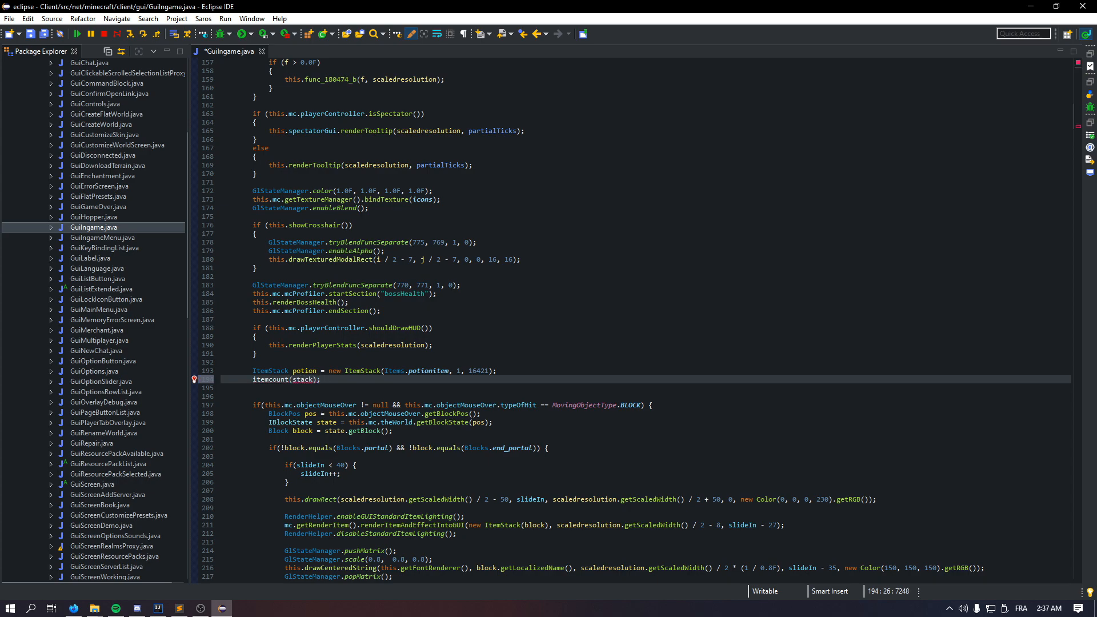
text(potion)
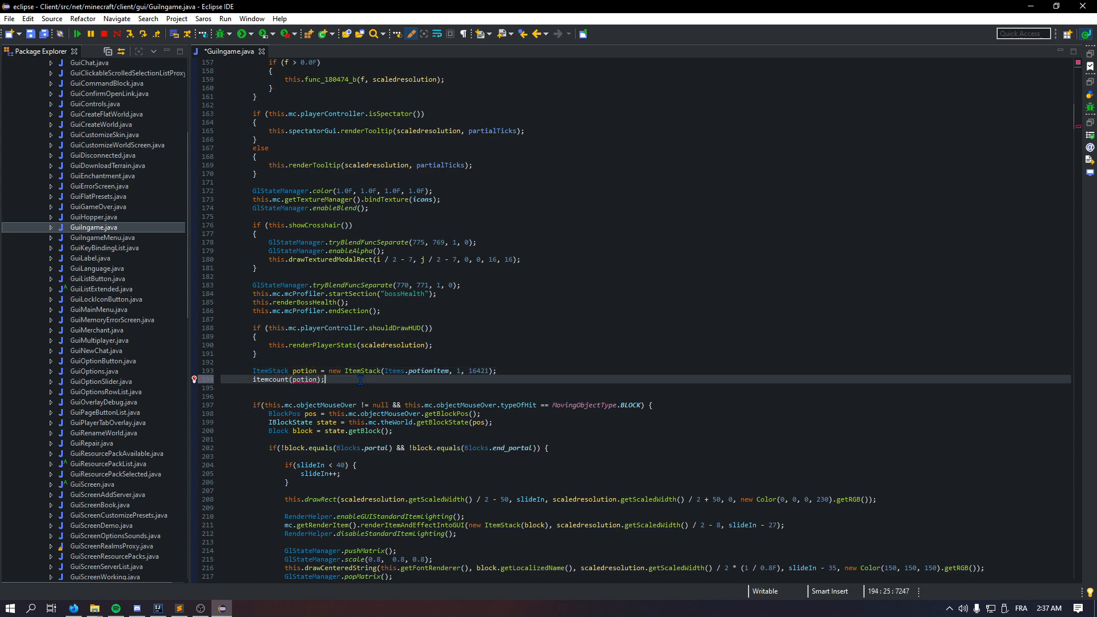
key(ctrl+s)
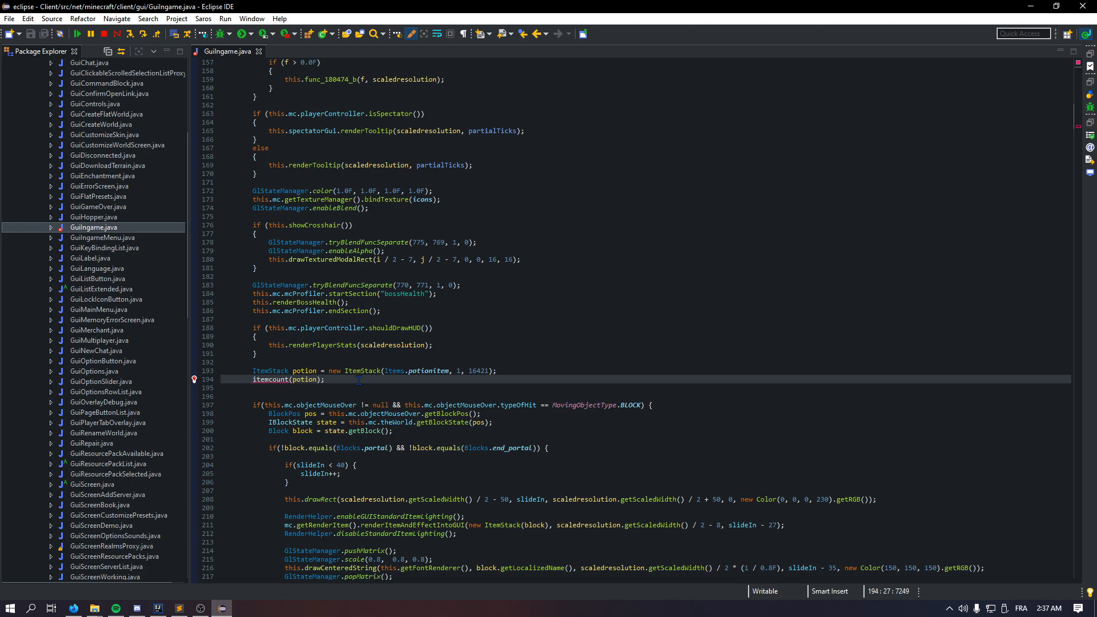
- Add RenderHelper.enableGUIStandardItemLighting() before rendering the potion
text(Rn)
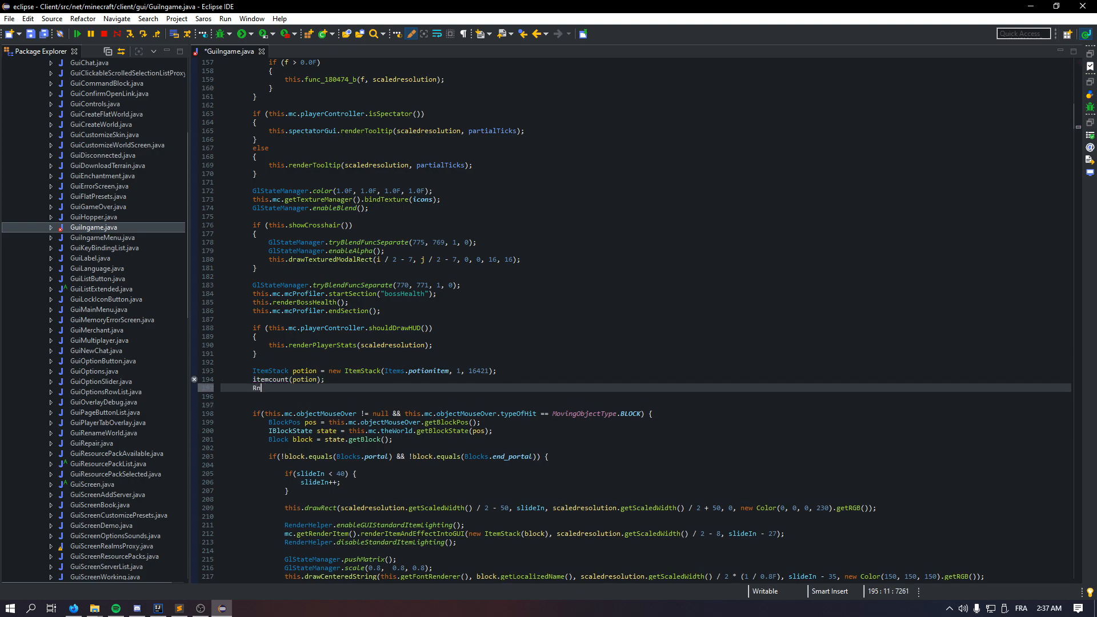
text(enderHelpe)
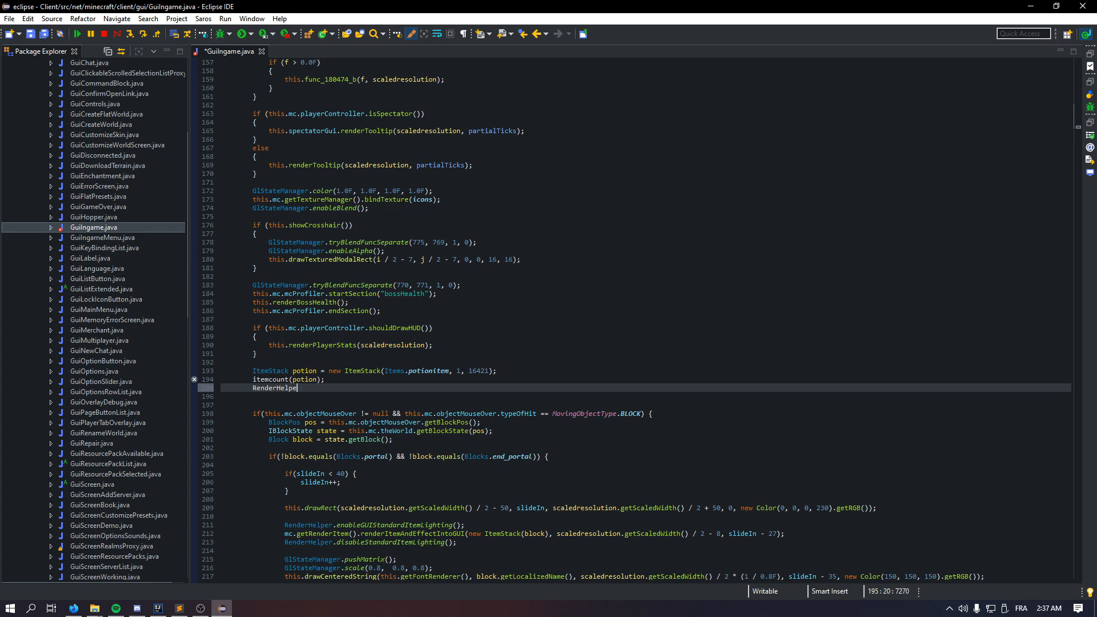
text(r.ena)
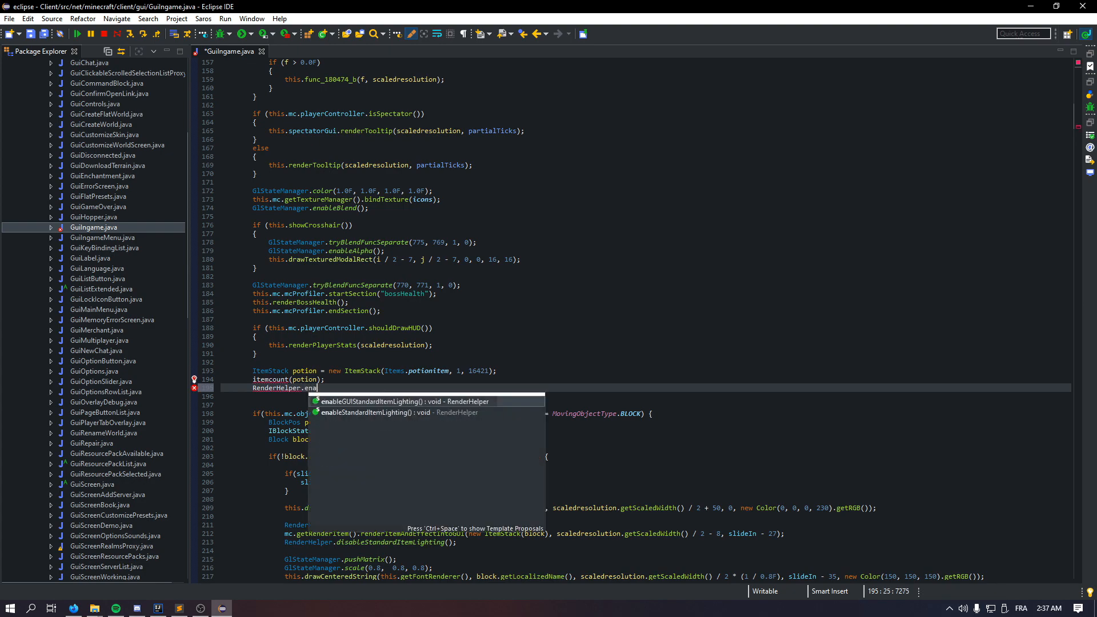
click(396, 401)
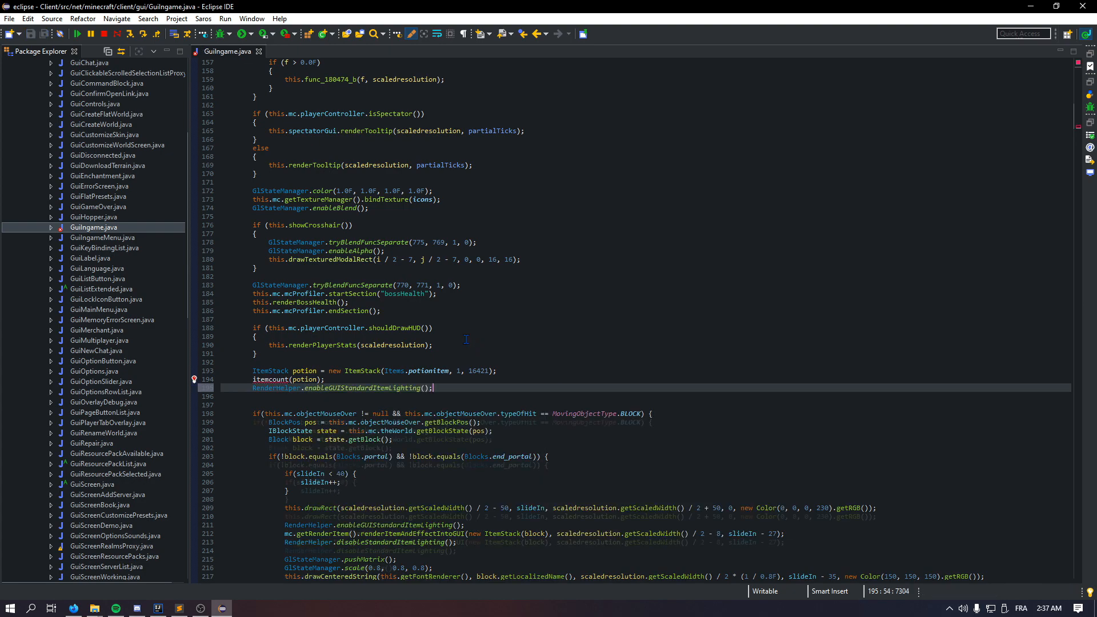
- Render the potion via renderItemAndEffectIntoGUI at width/2, height/2 and remove the duplicate ScaledResolution line
text(mc.getRenderItem()
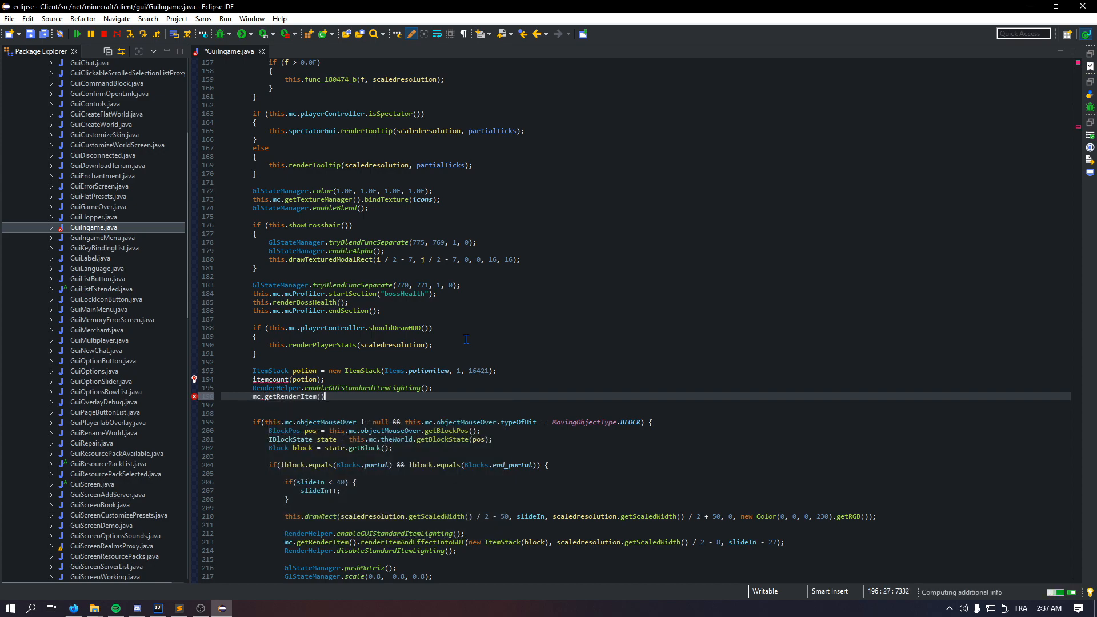
text(.renderItemAndEffectIntoGUI(potion, this.TWICE_PI, yPosition);)
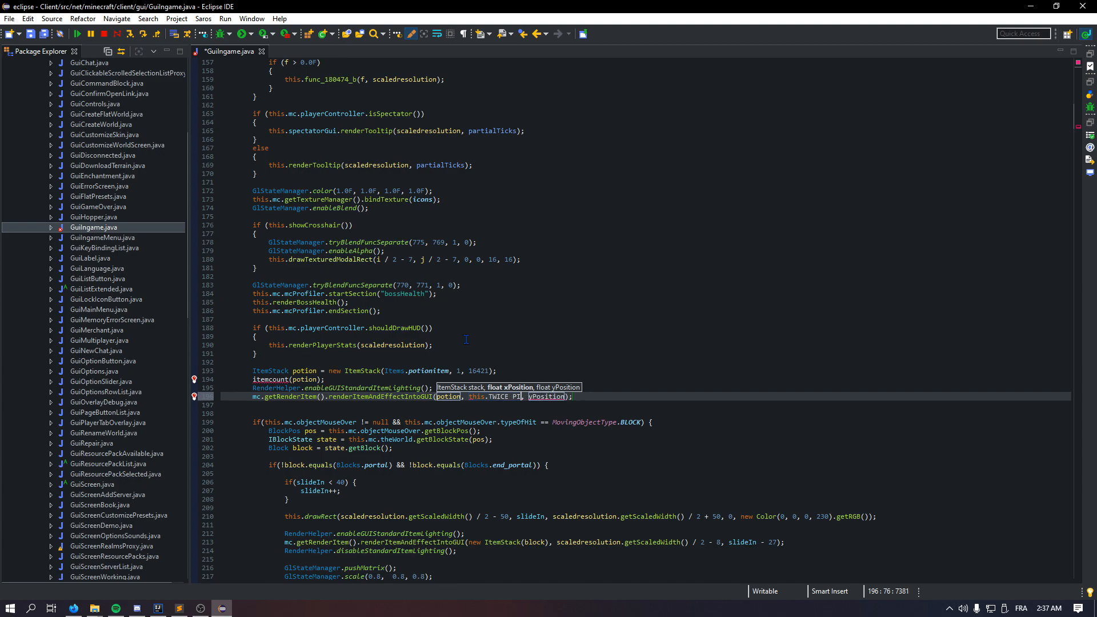
text(sr.ge)
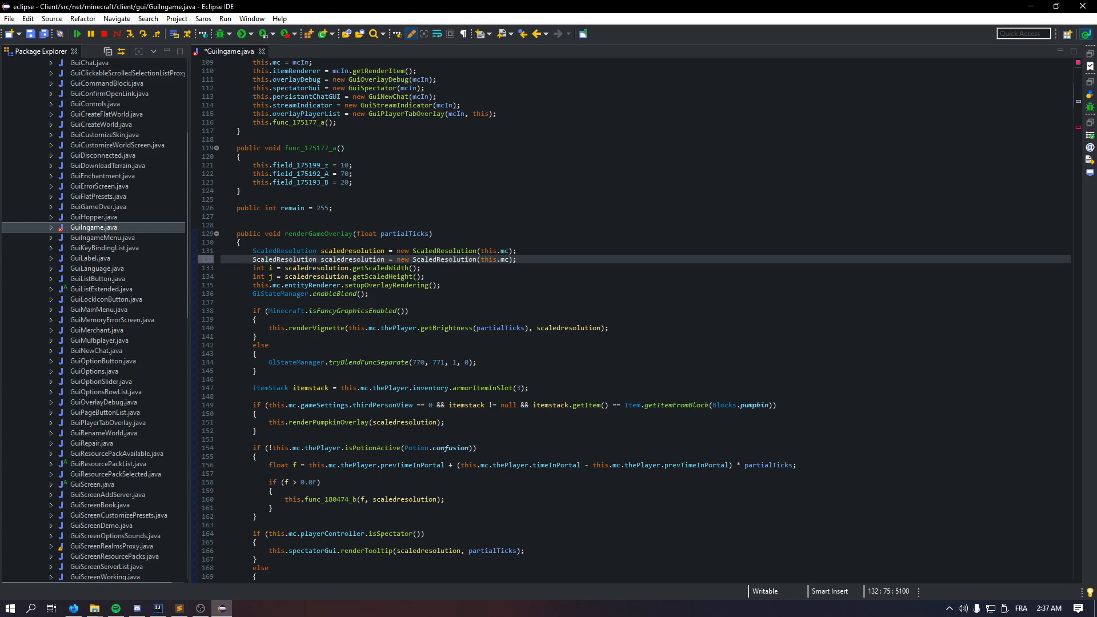
text(srl)
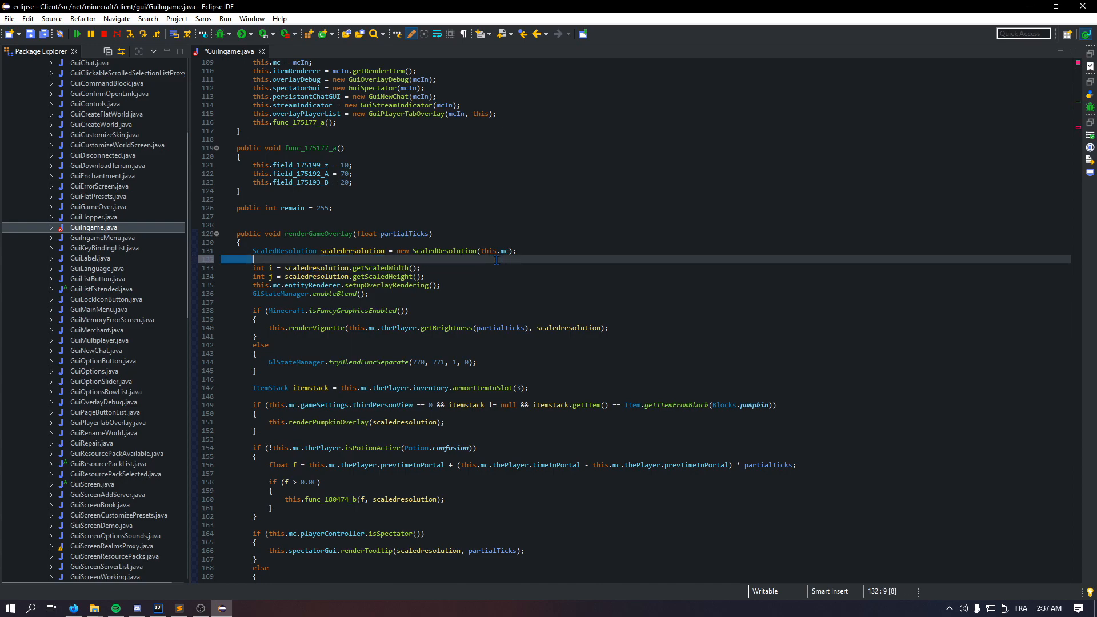
scroll(down, 3)
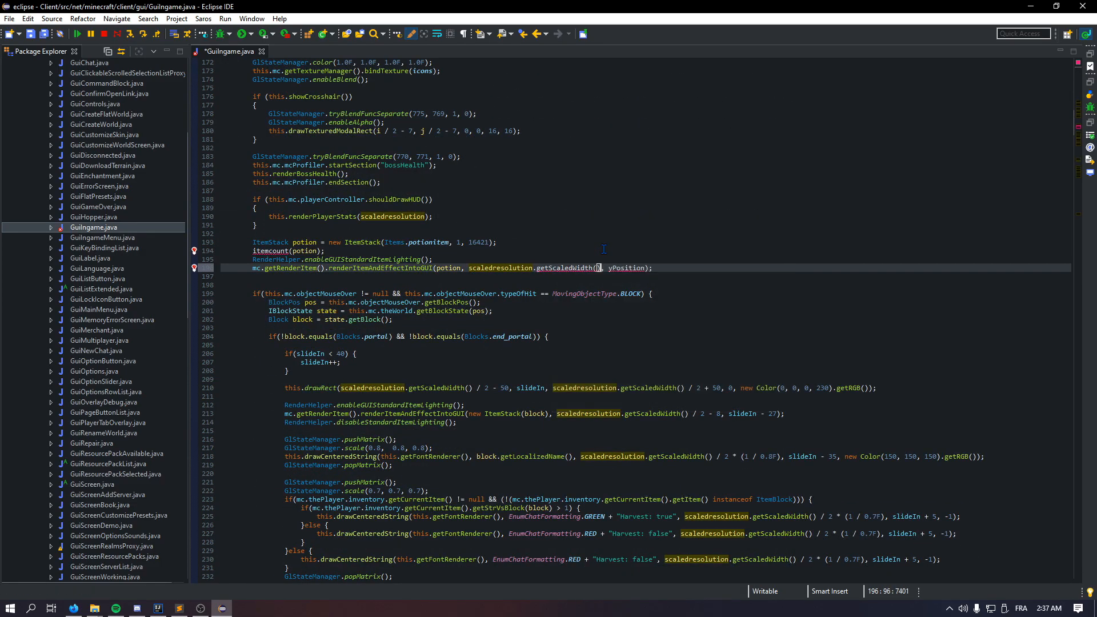
text(/ 2)
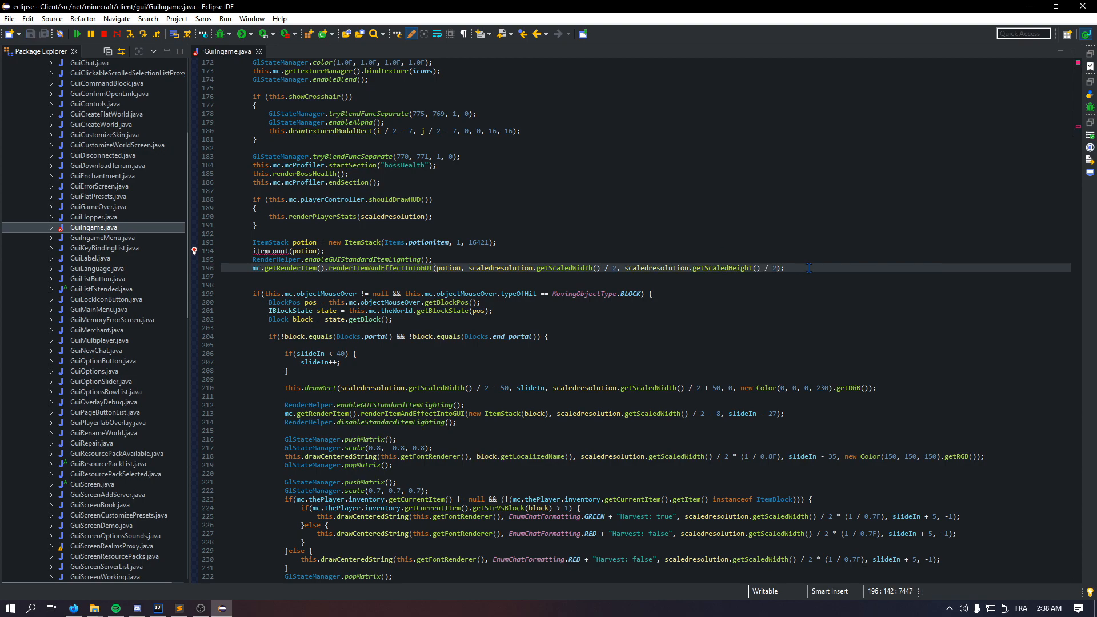
drag(466, 267, 622, 267)
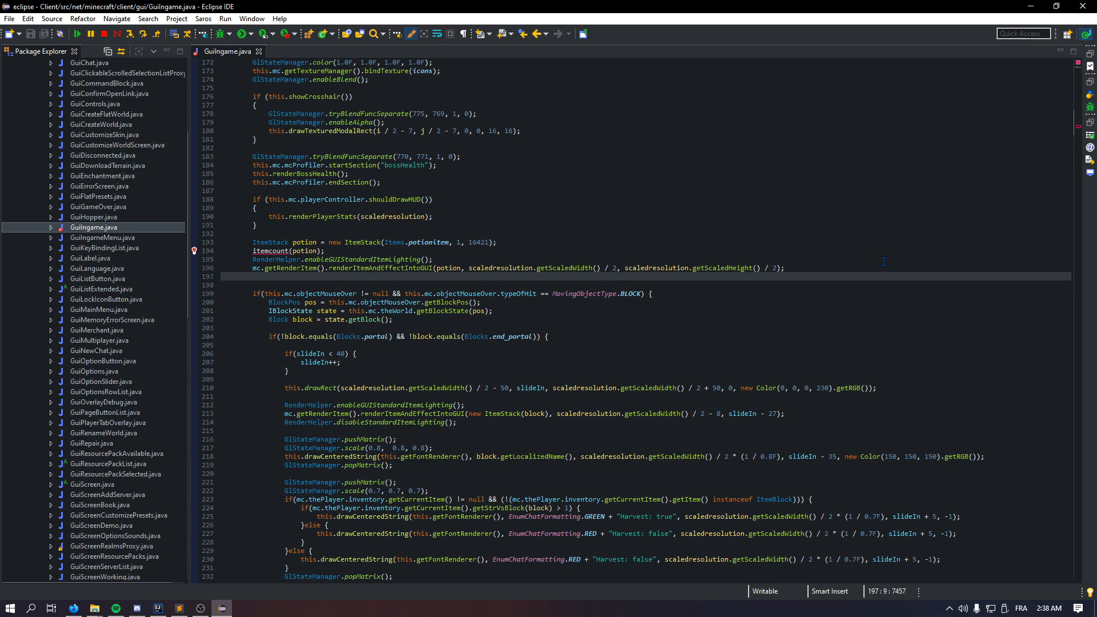
- Add renderItemOverlayIntoGUI with potionininv as text at width/2, height/2, then RenderHelper.disableStandardItemLighting()
text(mc.get)
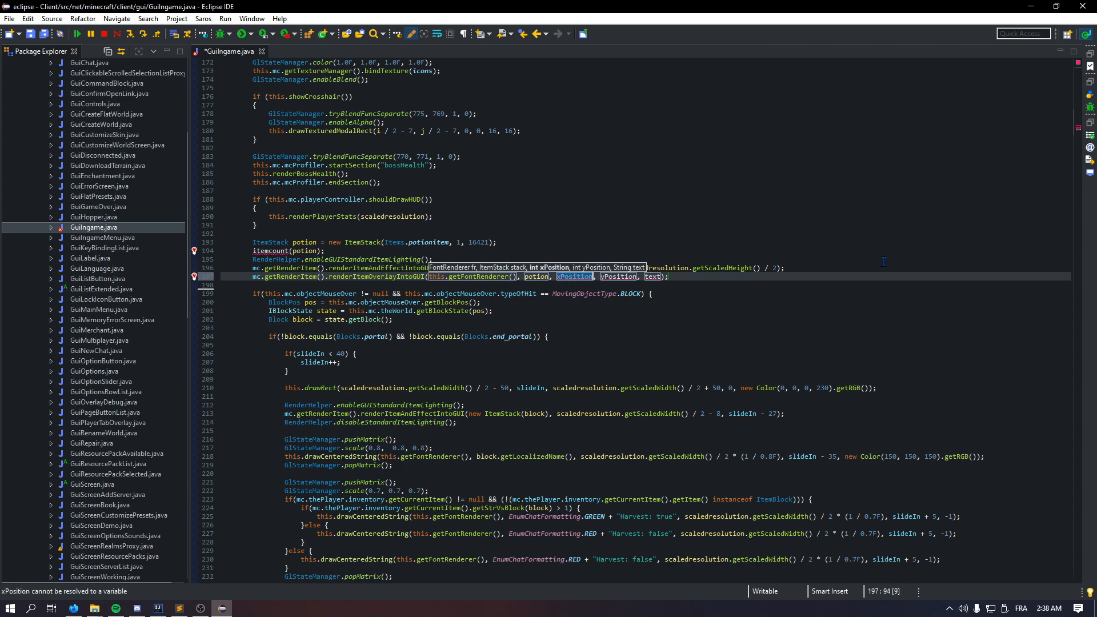
text(scaledresolution.getScaledWidth()
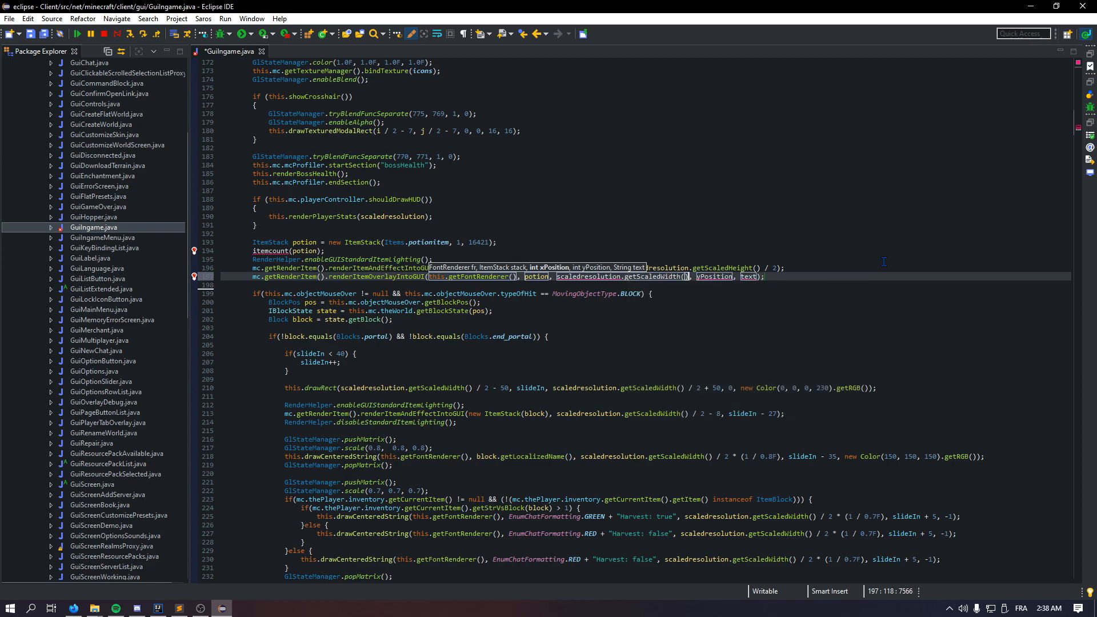
text(/ 2)
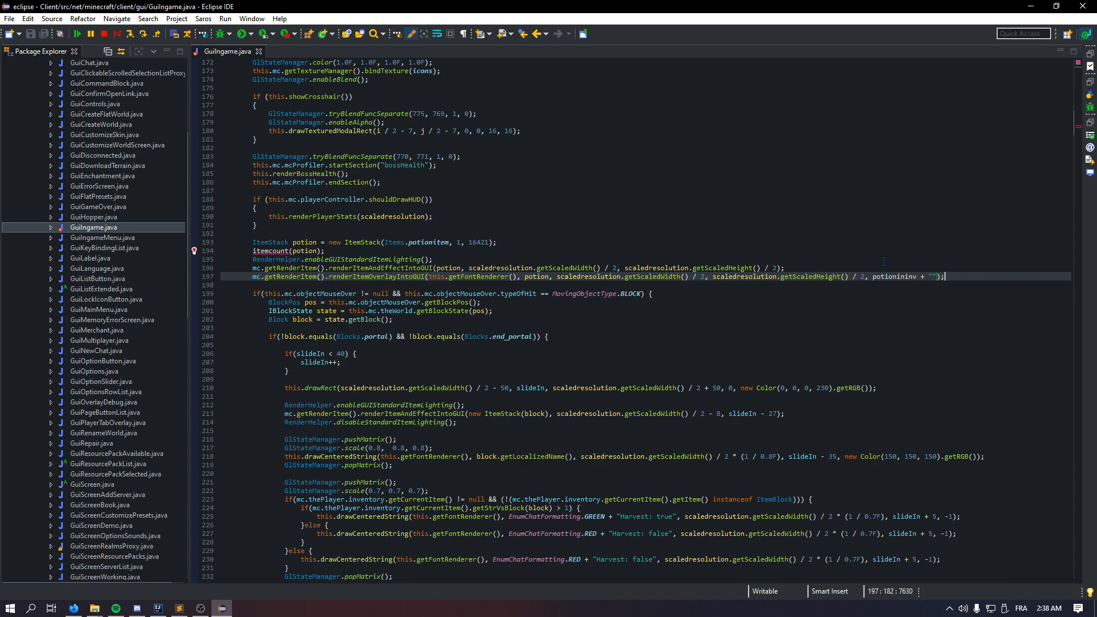
double_click(882, 277)
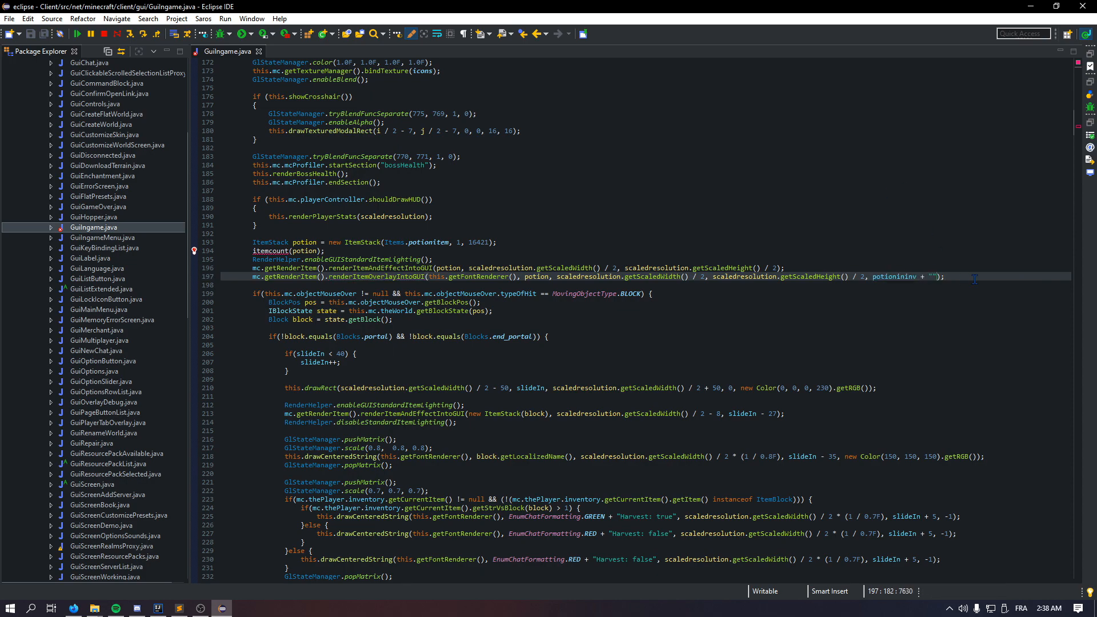
text(RenderHelper.disableStandardItemLighting();)
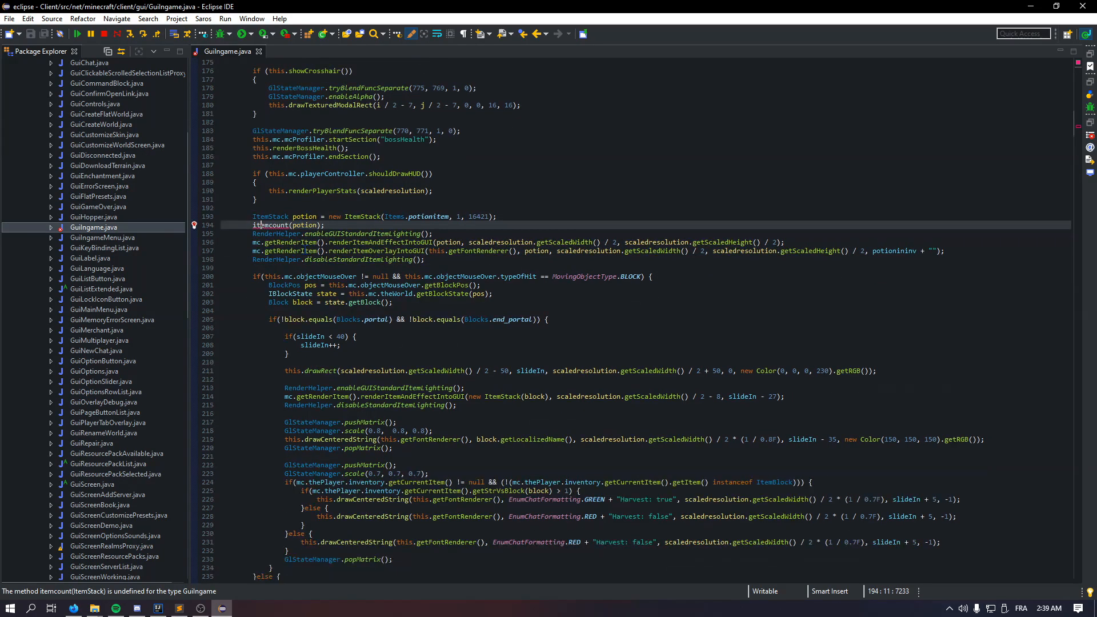
- Declare public method itemcount(ItemStack stack) whose body starts by resetting potionininv to 0
scroll(down, 3)
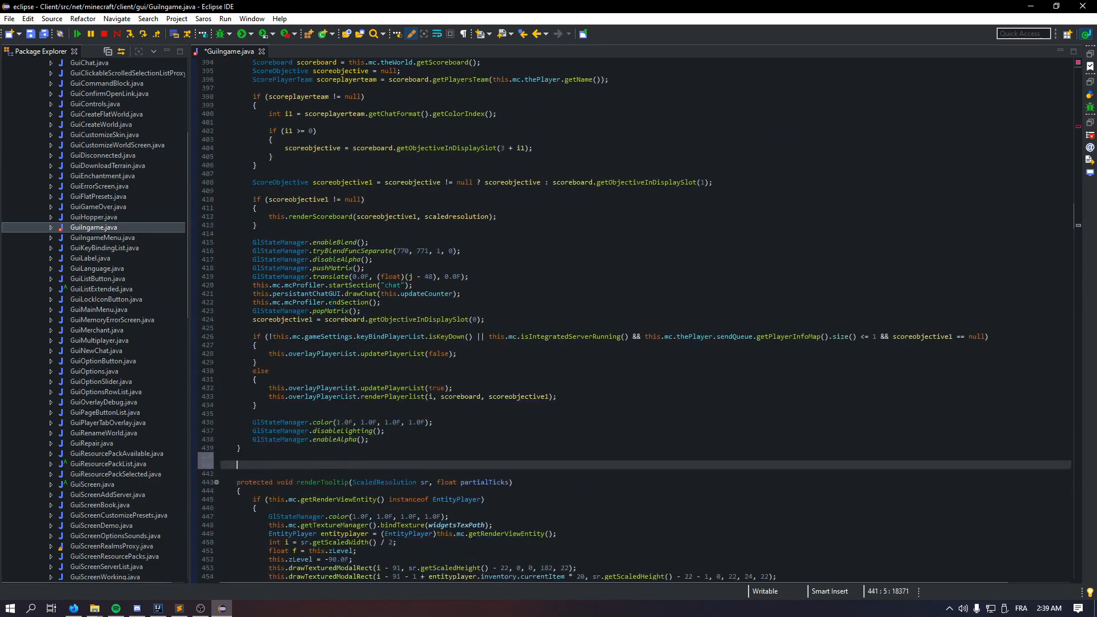
scroll(down, 3)
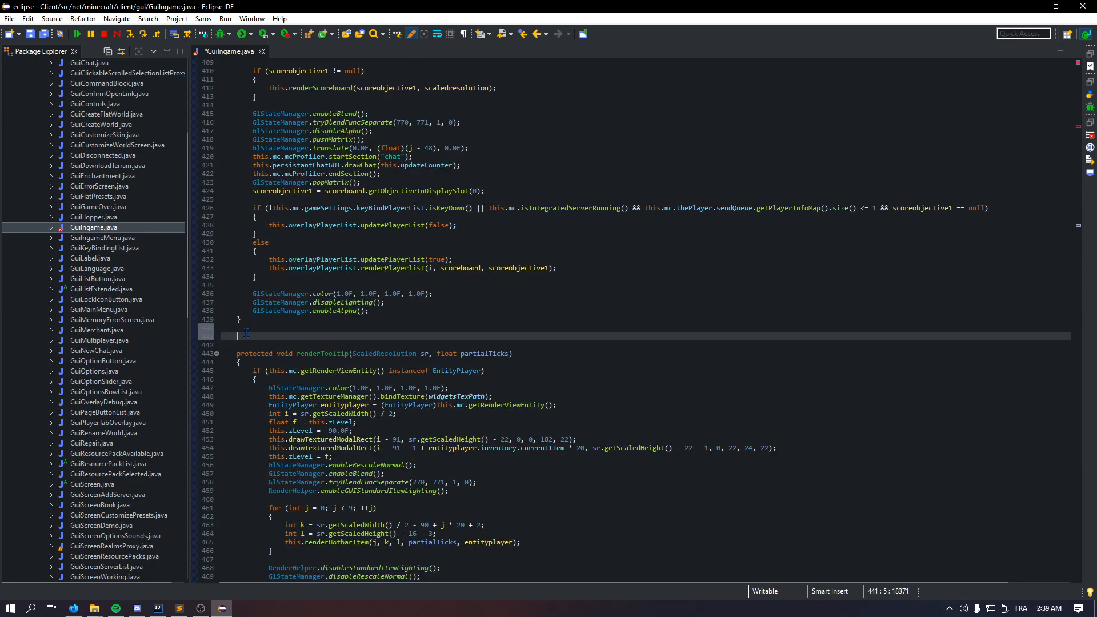
mouse_move(270, 329)
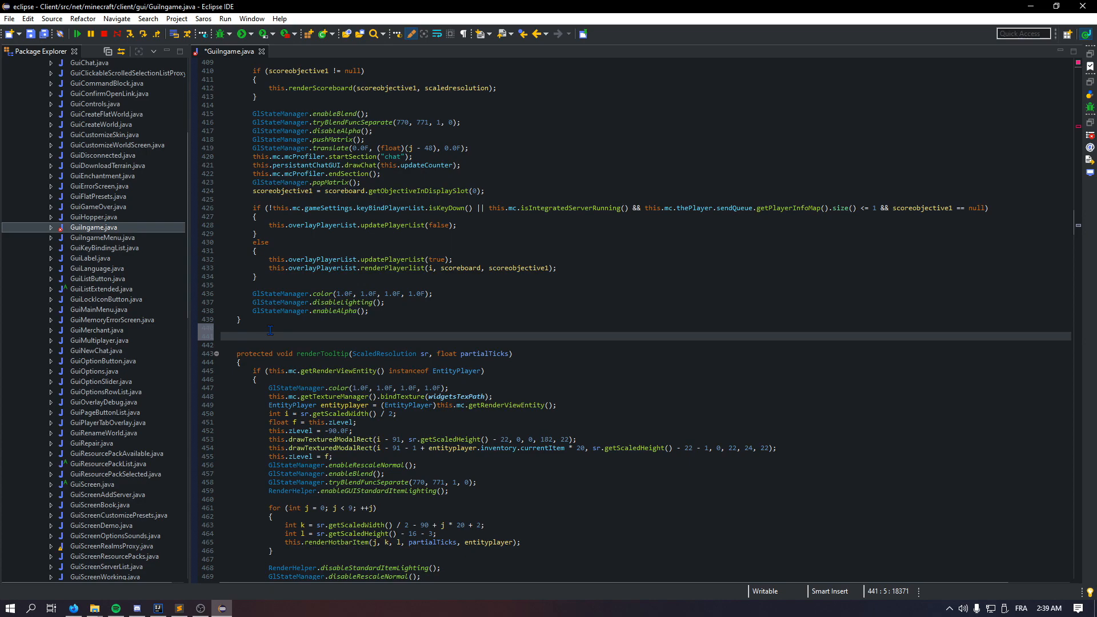
text(public void it)
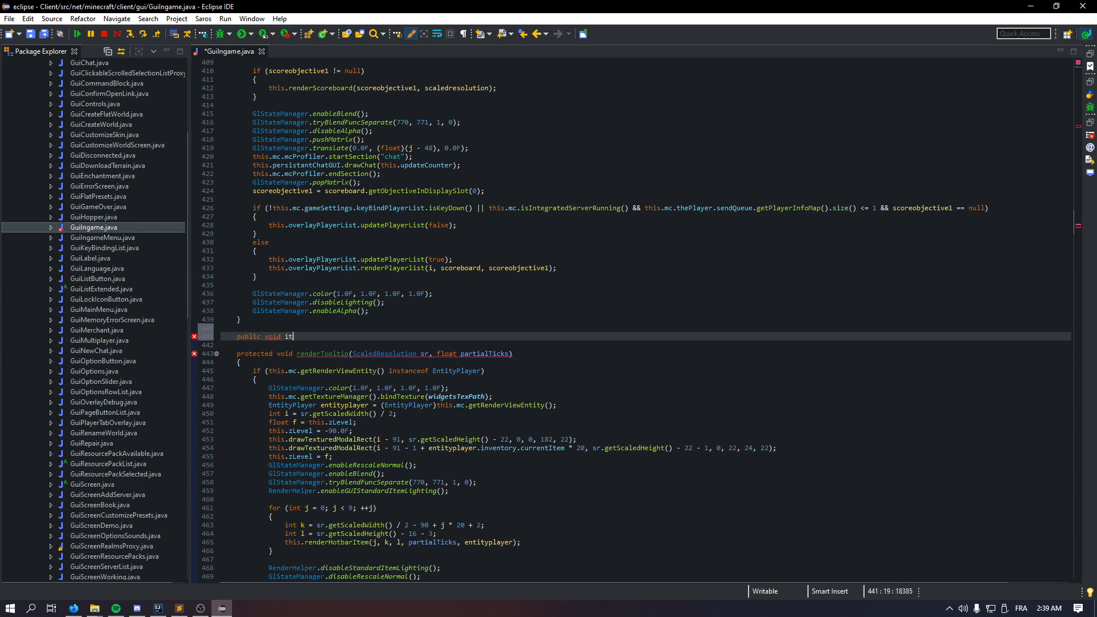
text(emcount())
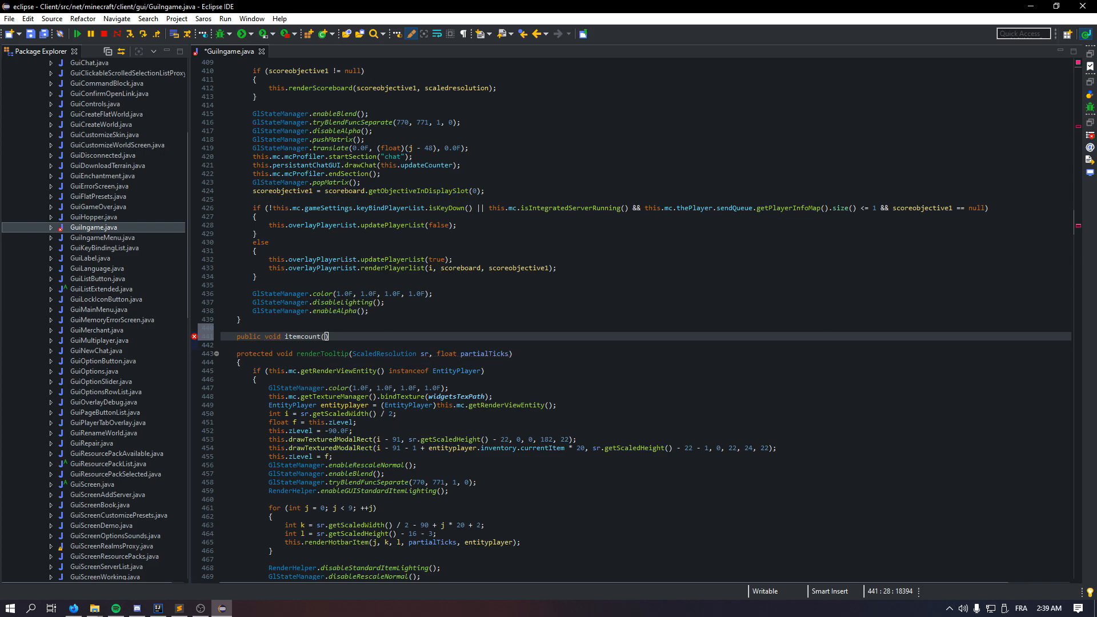
text(ItemStack i)
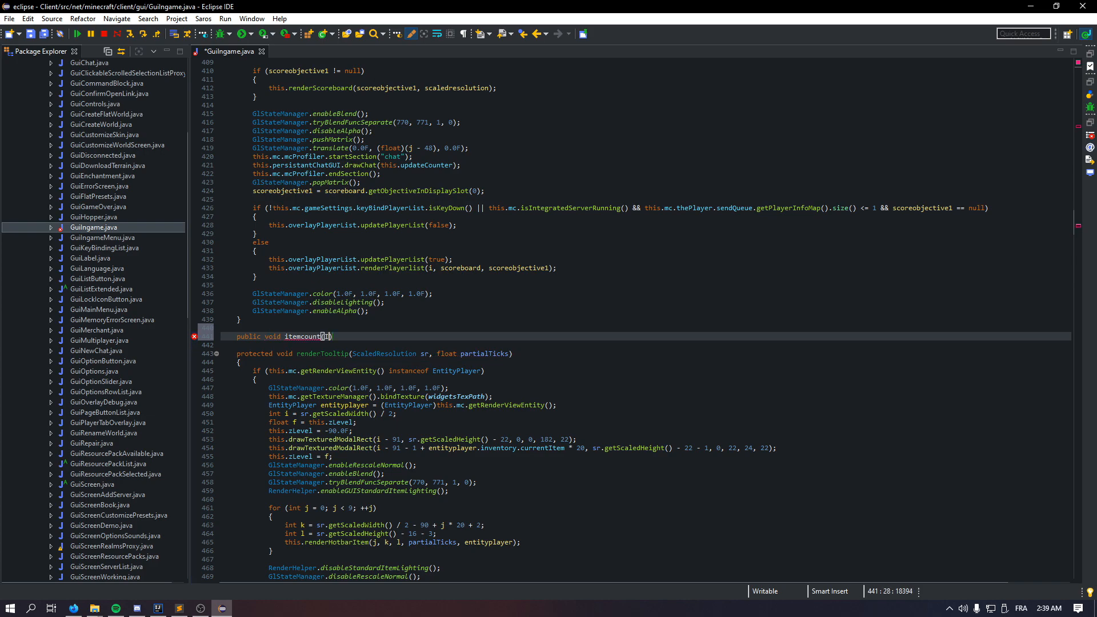
text(ItemStack stack)
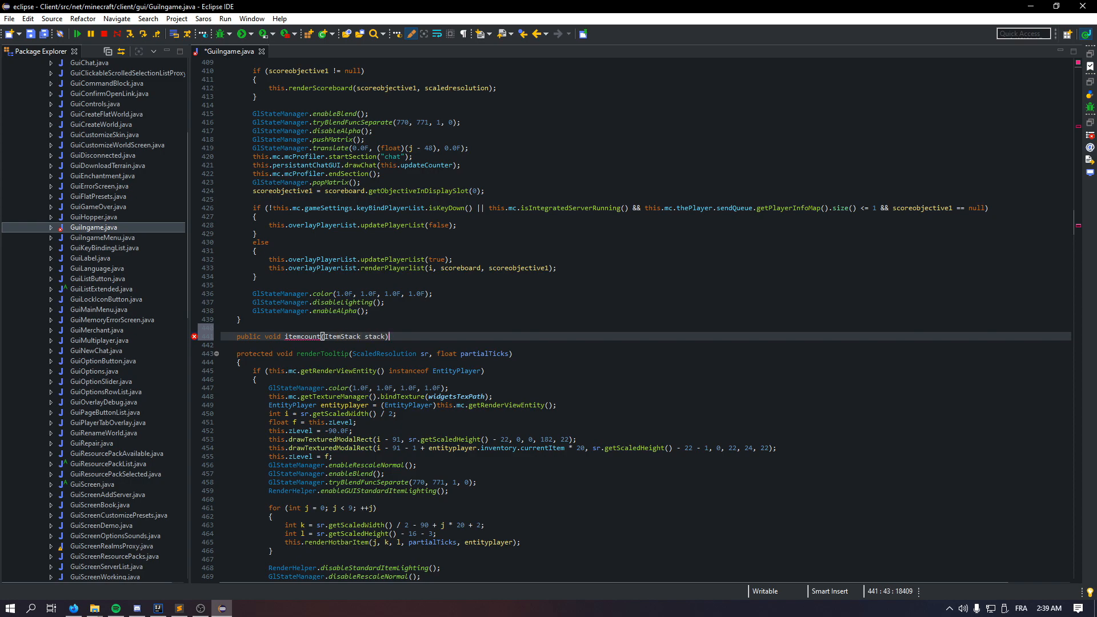
key(ctrl+s)
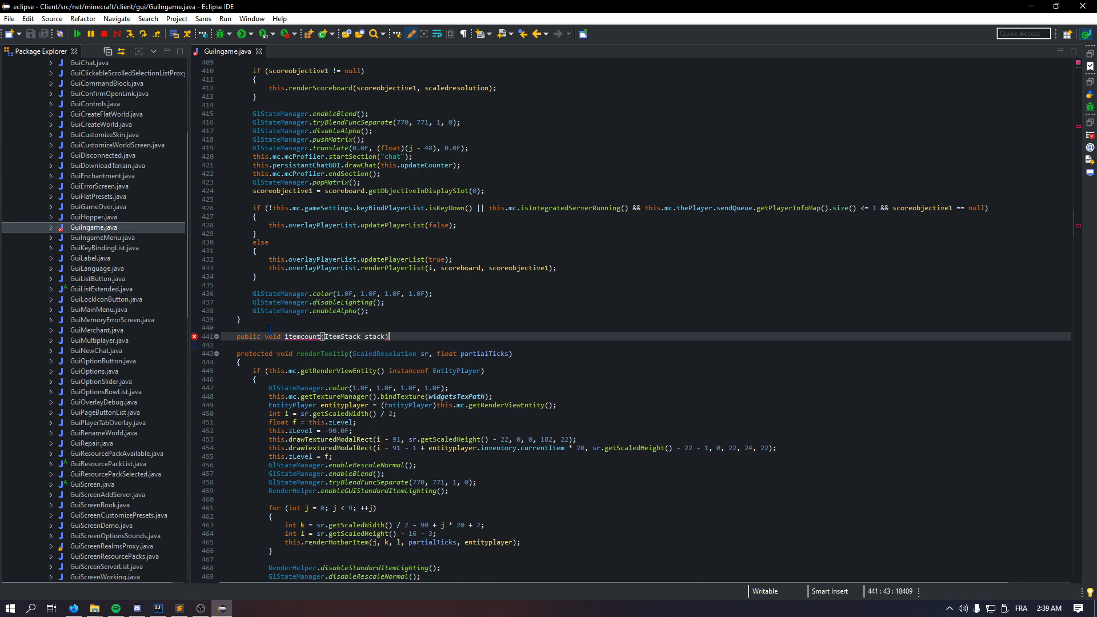
text({)
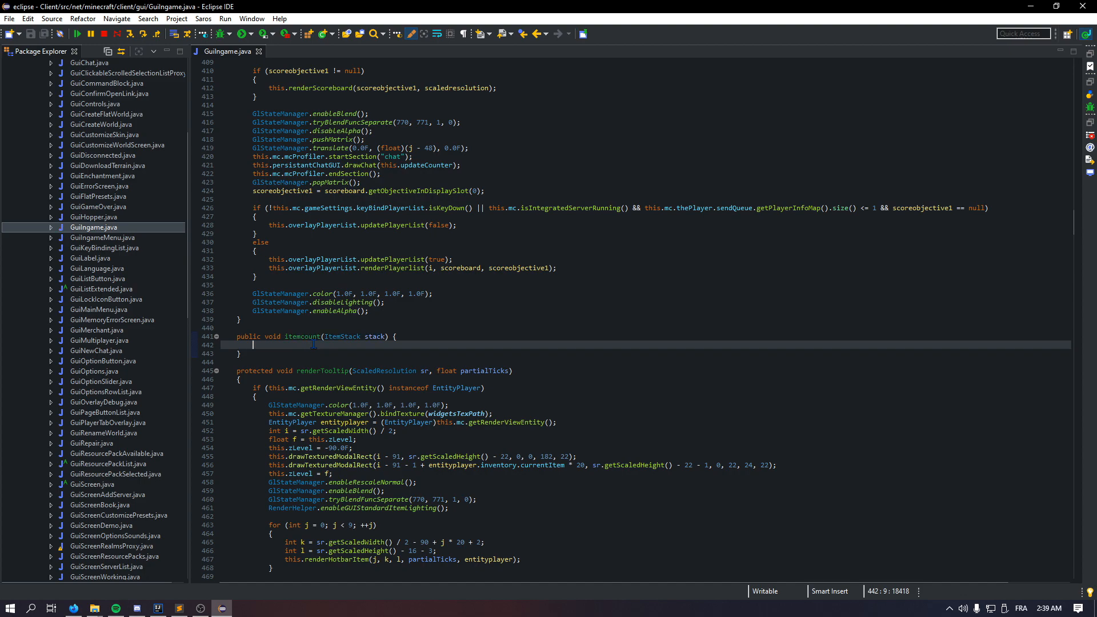
text(potionin)
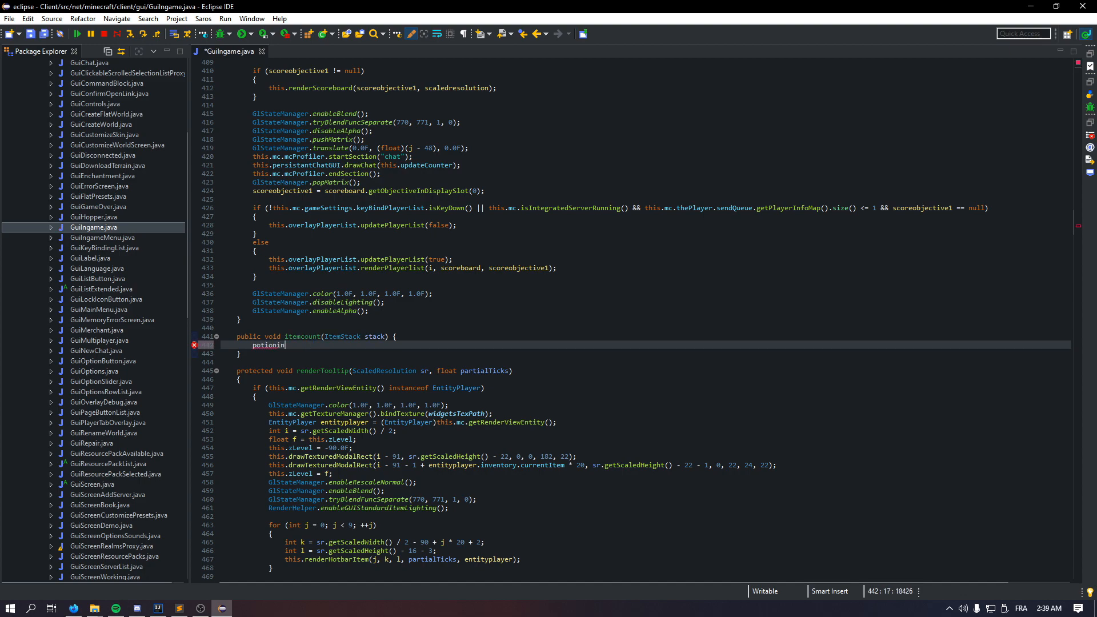
text(inv = 0:)
text(for(int )
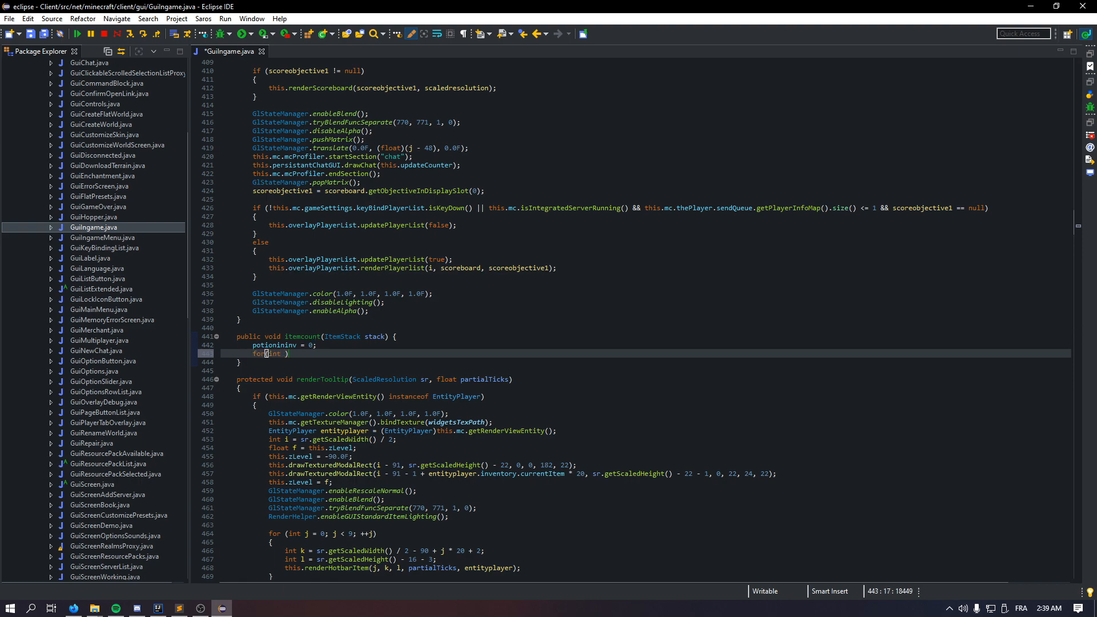
- Add a for loop from i = 0 up to mc.thePlayer.inventory.getSizeInventory()
text(i = 0;)
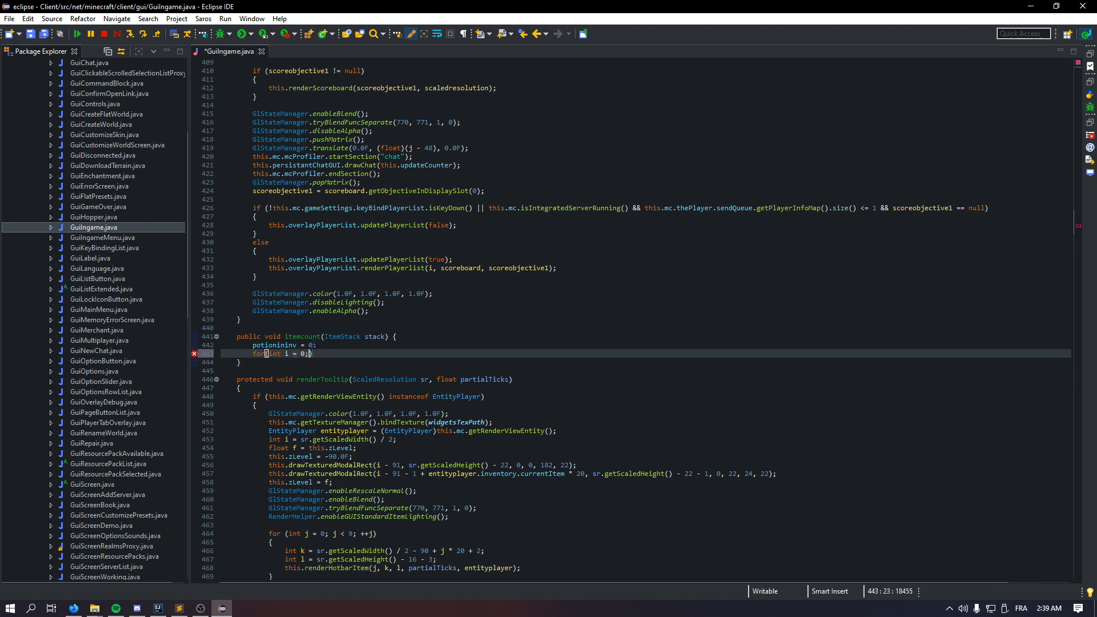
text(i)
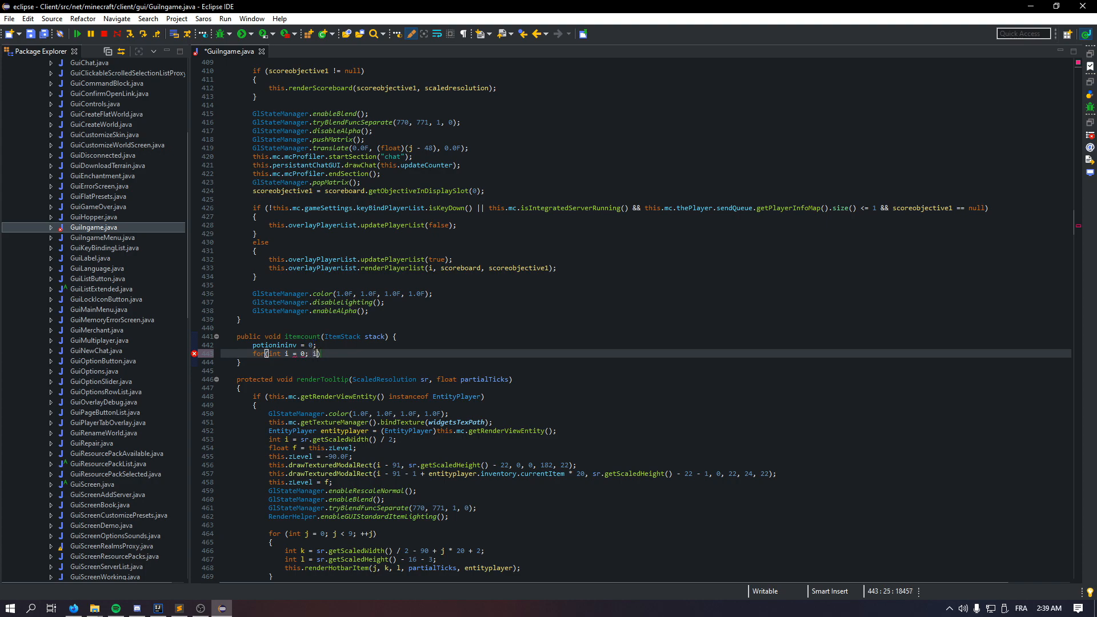
text(<)
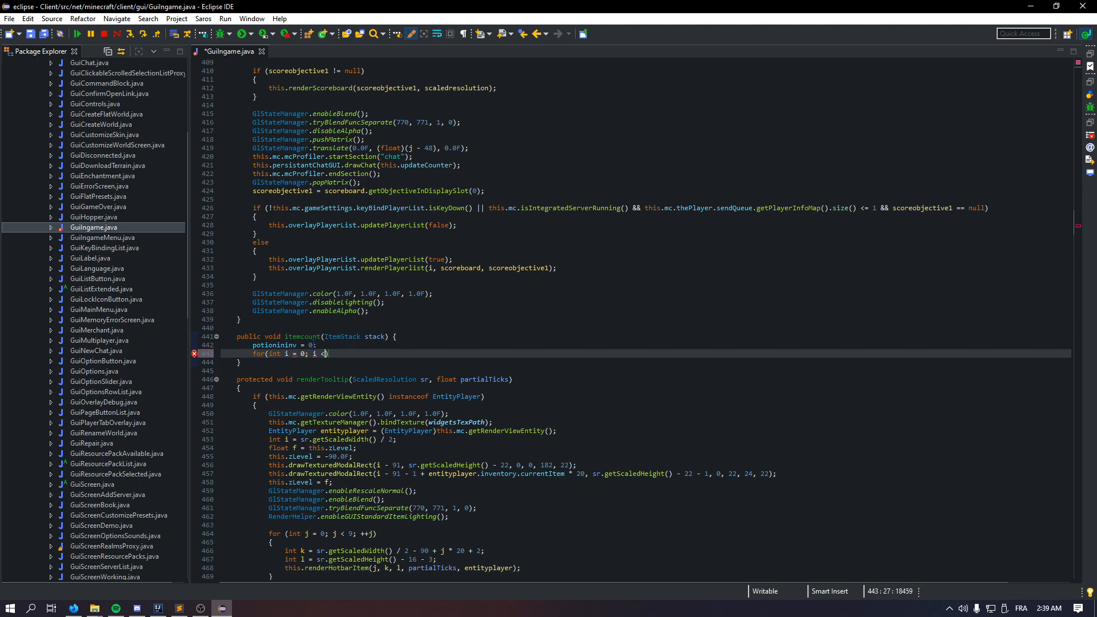
text(mc.thePlayer.)
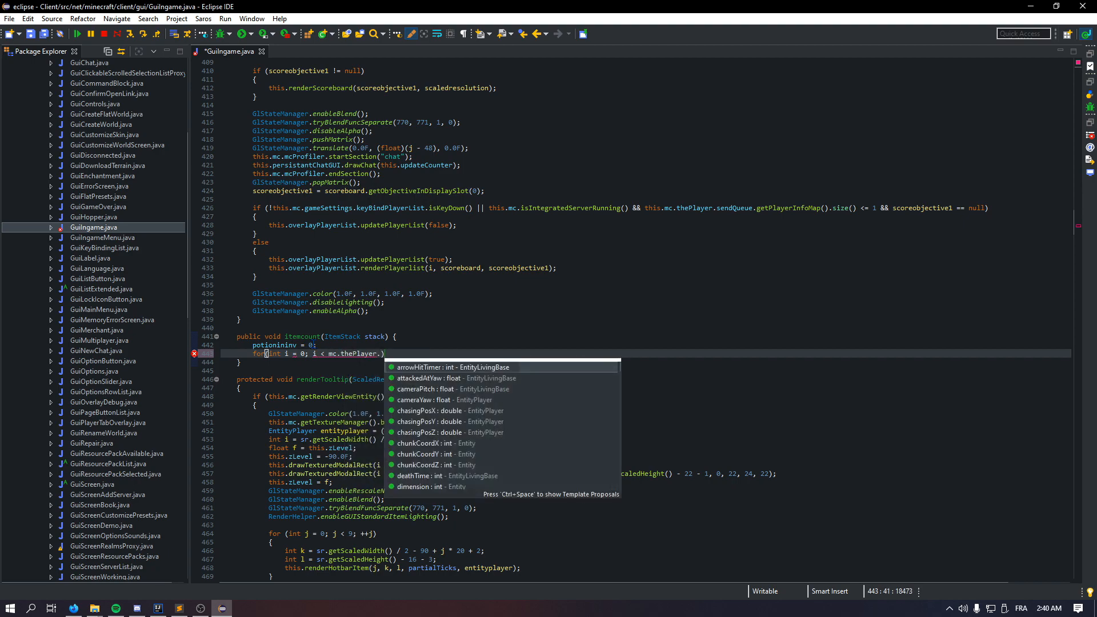
text(inventory.getSizeInventory()
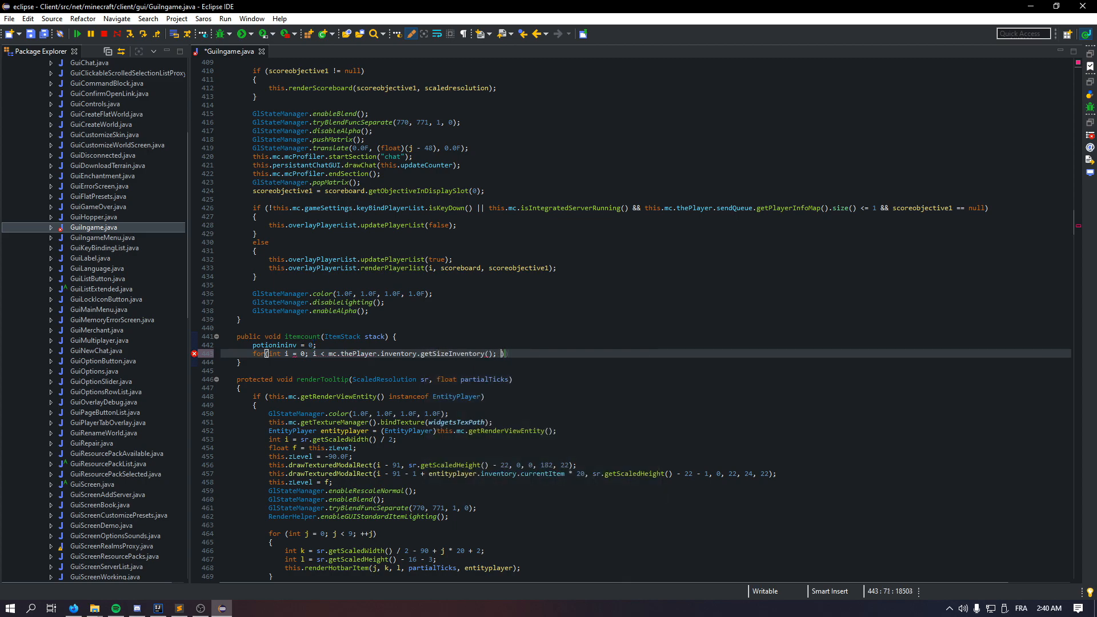
text(i++)
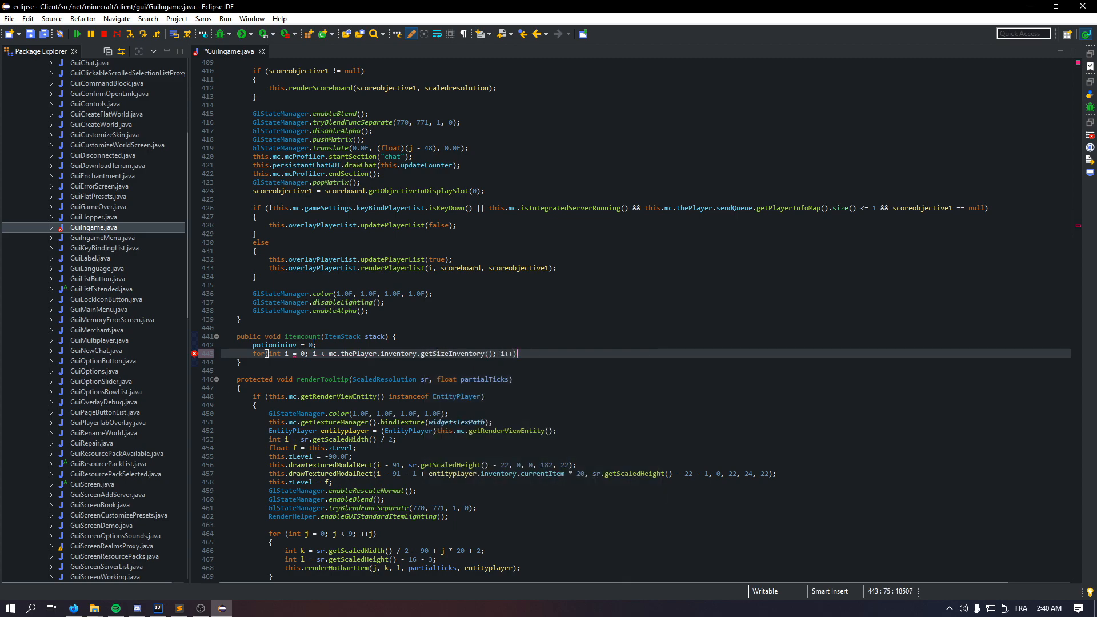
text({)
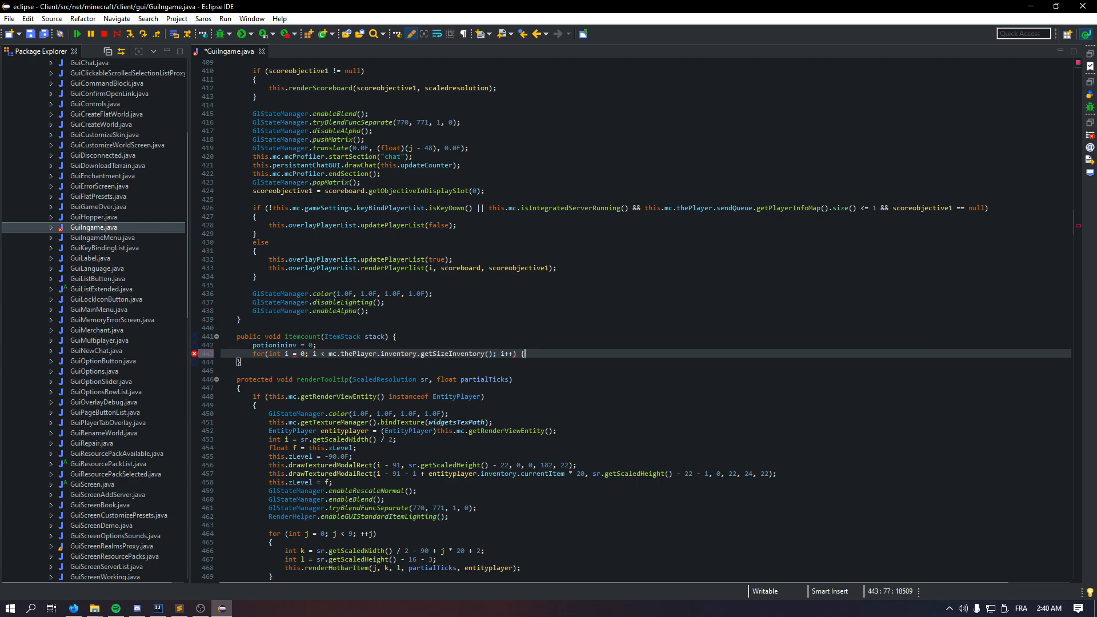
- Add an if checking getStackInSlot(i) is non-null and getIsItemStackEqual(stack) inside the loop
click(1021, 608)
text(if(mc.)
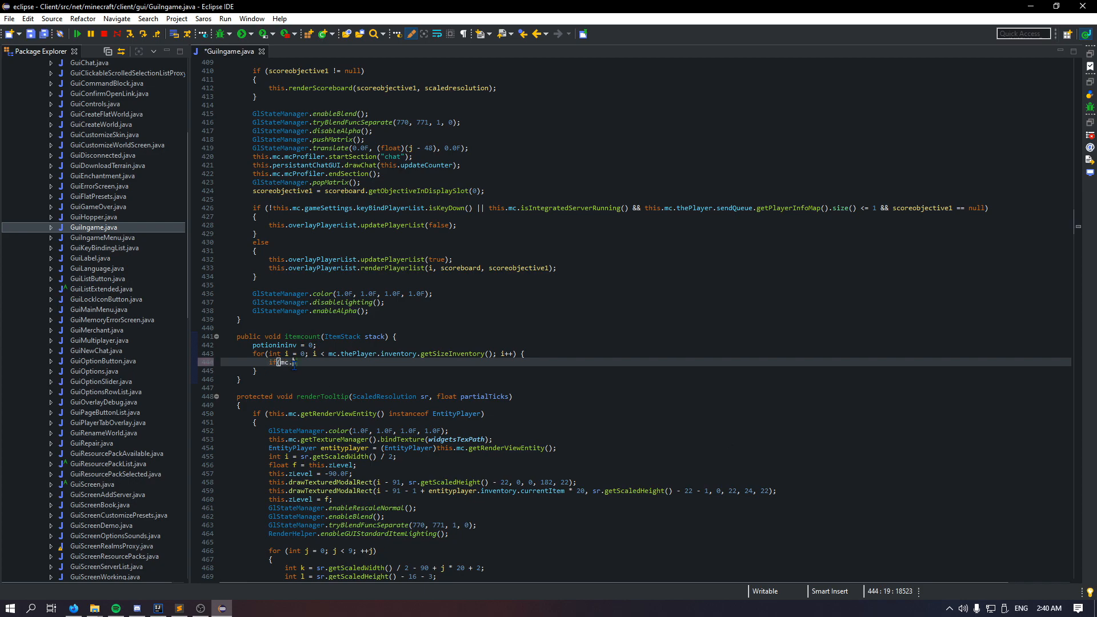
text(thePlayer.i)
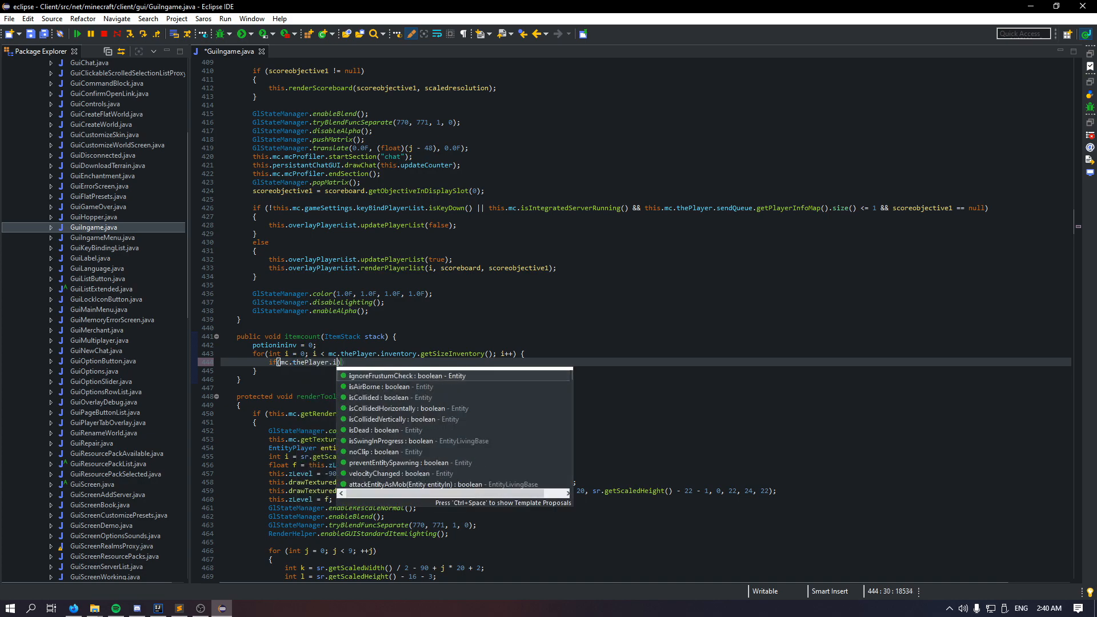
text(nventory.)
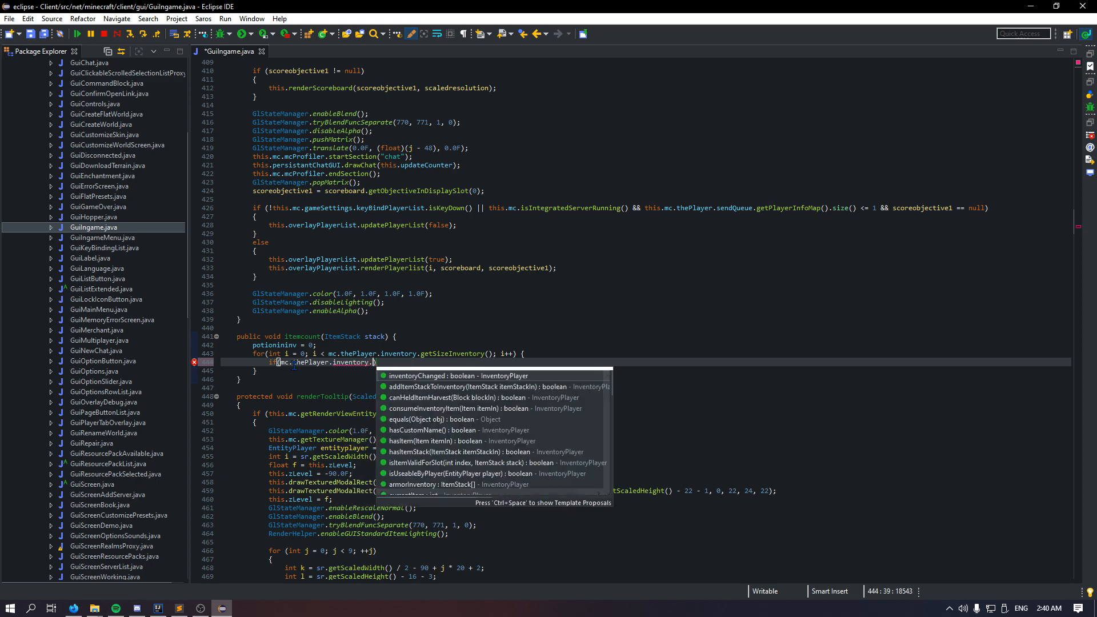
text(getStackInSlot(i)
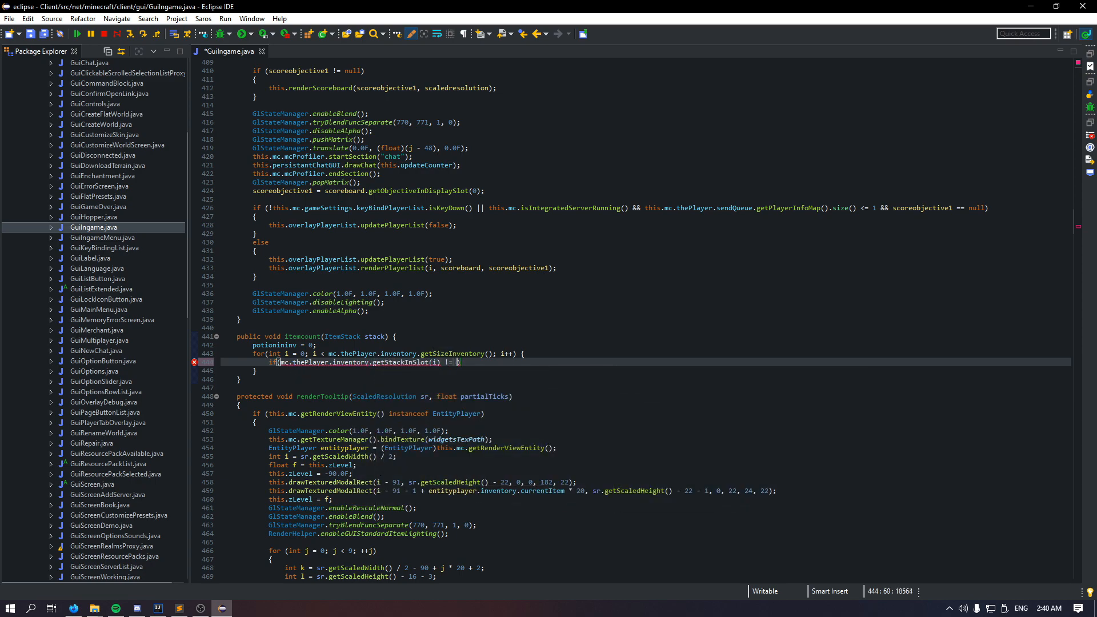
text(null &&)
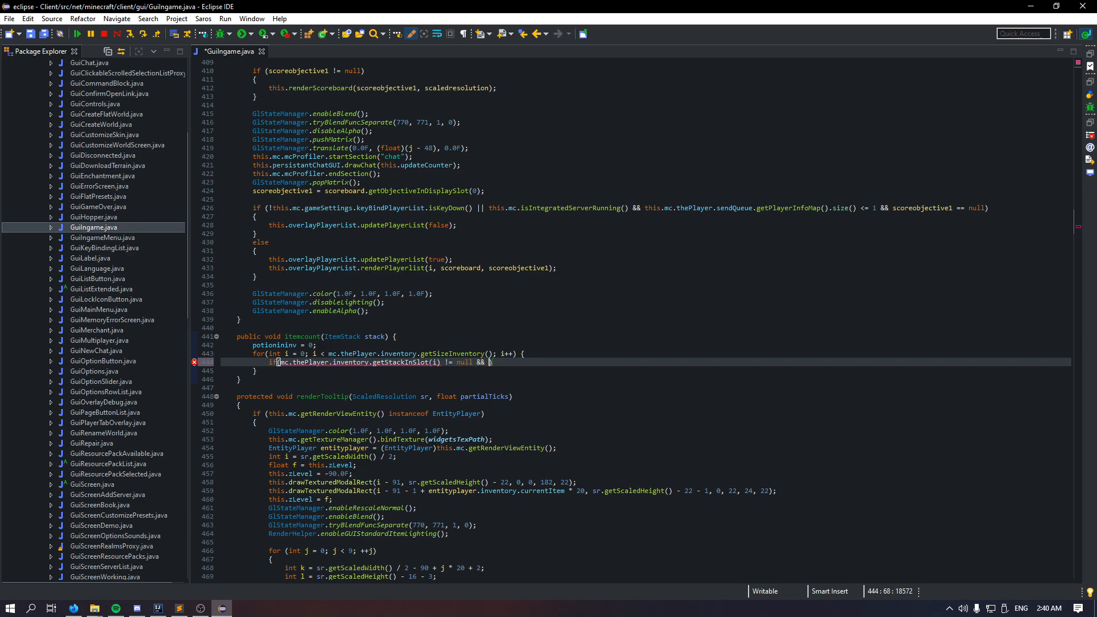
text(mc.thePlayer.inventory.getSt)
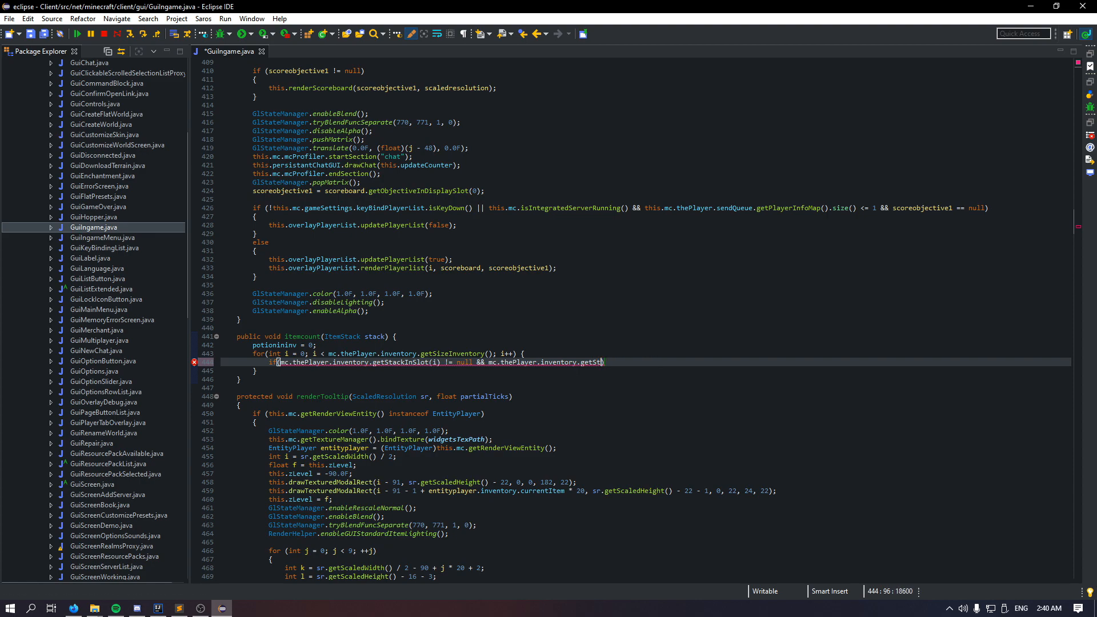
text(index)
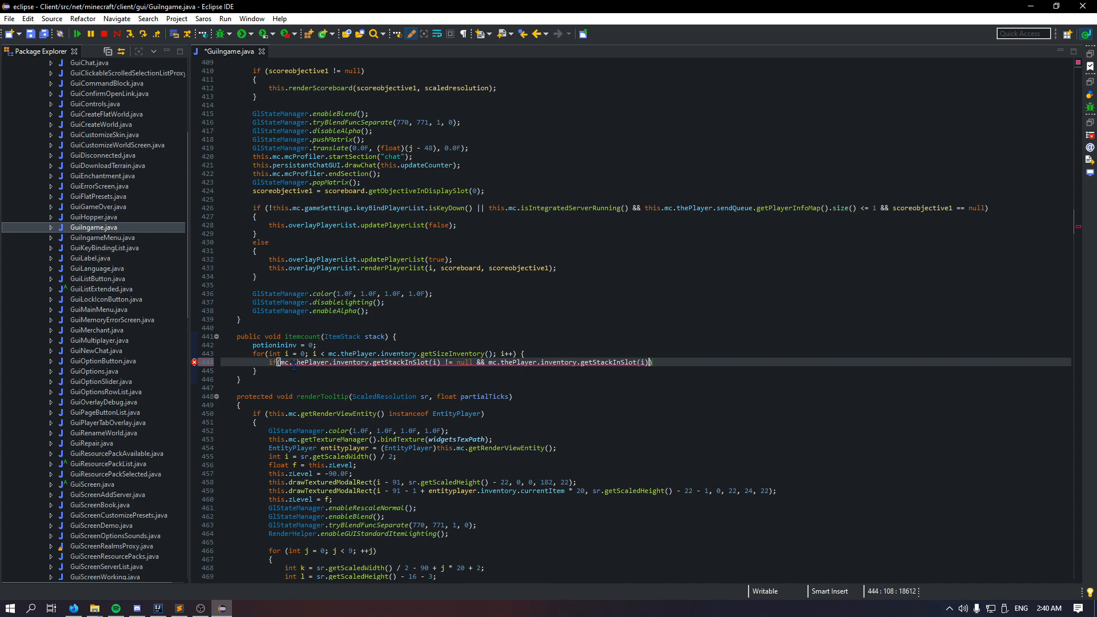
text(.getIsItemStackEqual(item)
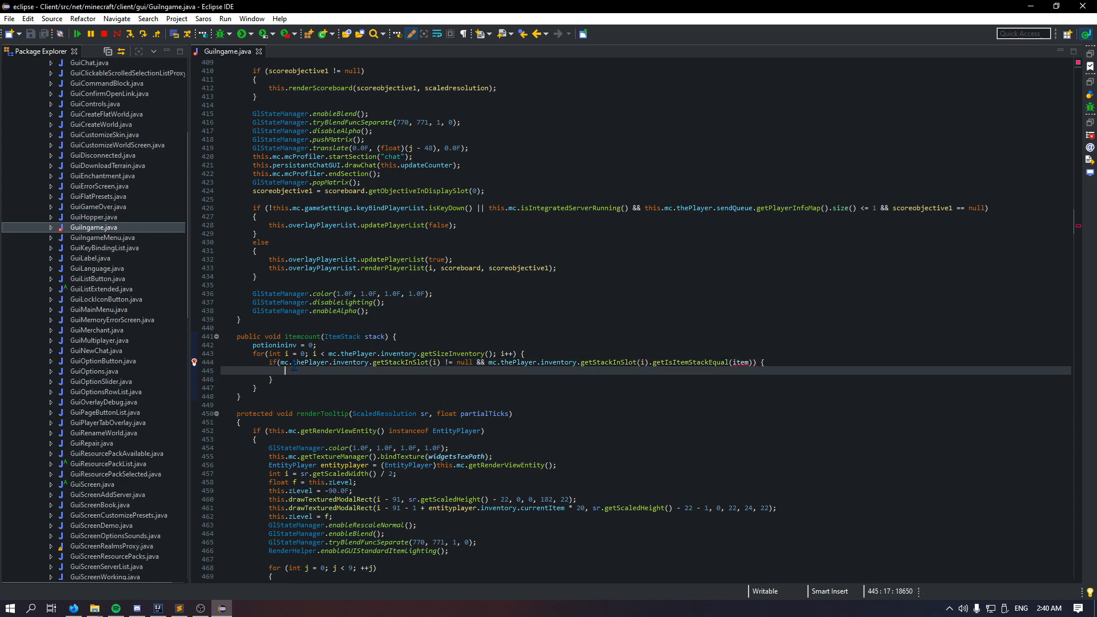
double_click(375, 335)
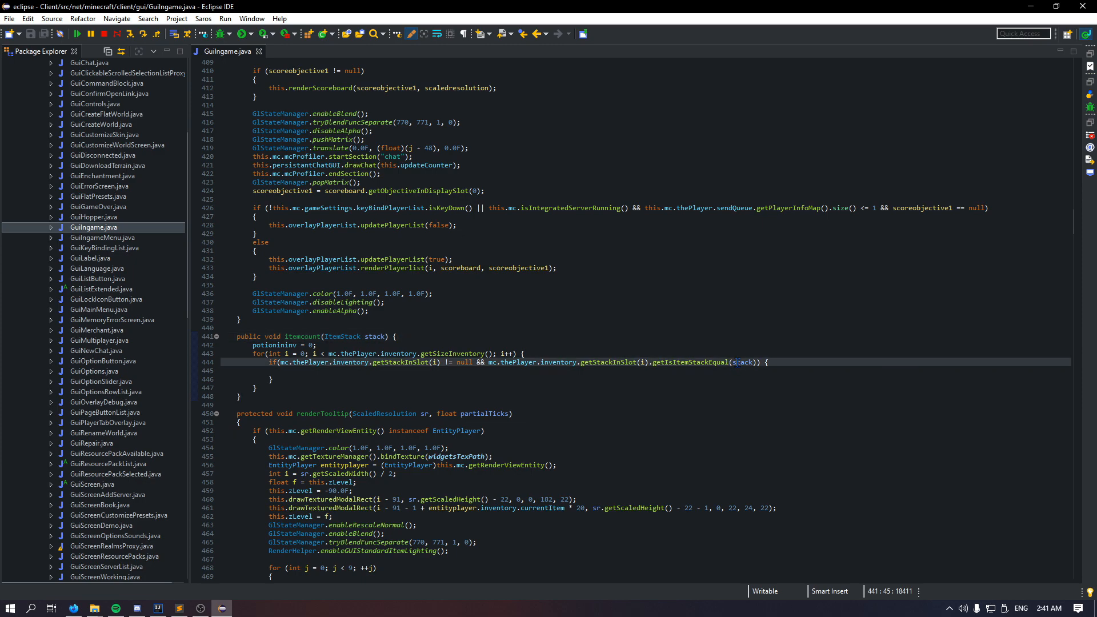
- Start incrementing potionininv inside the if block body
click(592, 371)
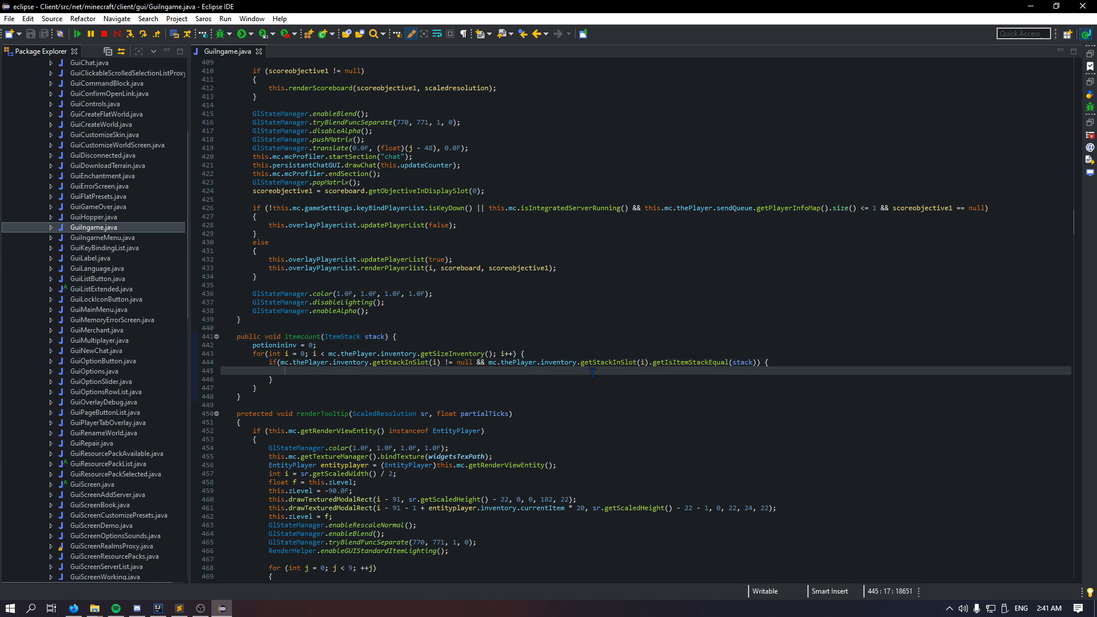
text(potion)
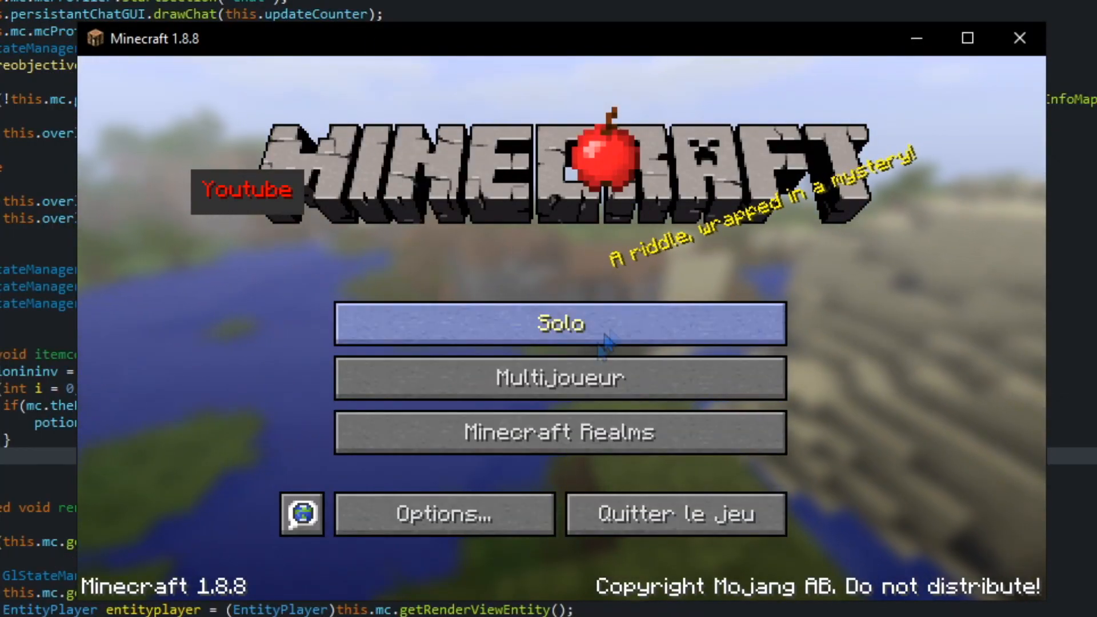
- Join MCP Test Server via Multijoueur and use potions to watch the count near the crosshair
click(560, 378)
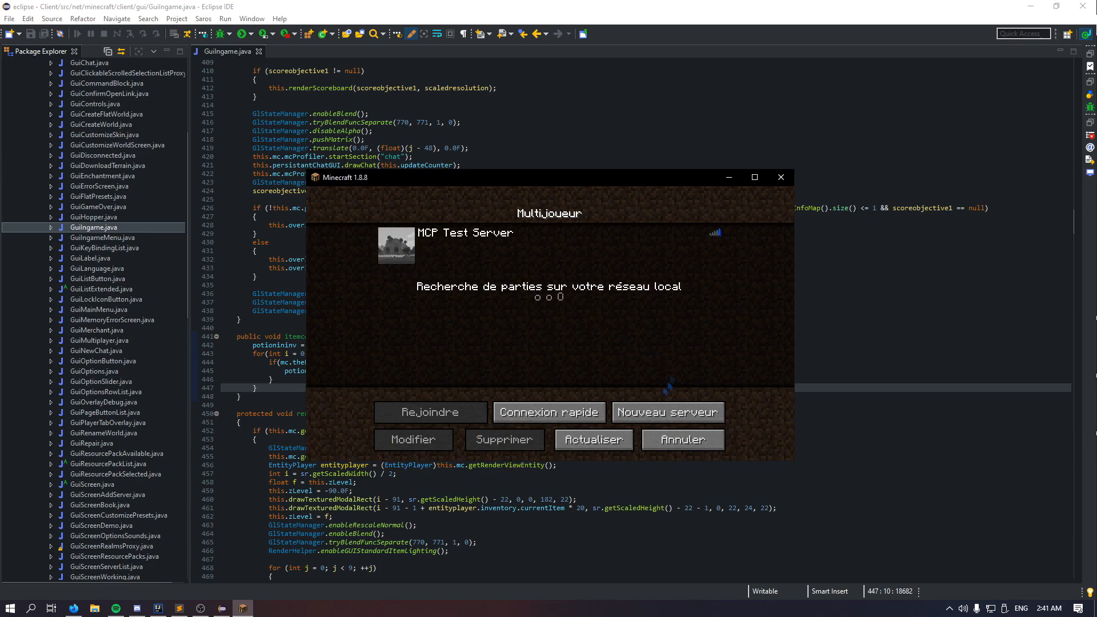
click(431, 413)
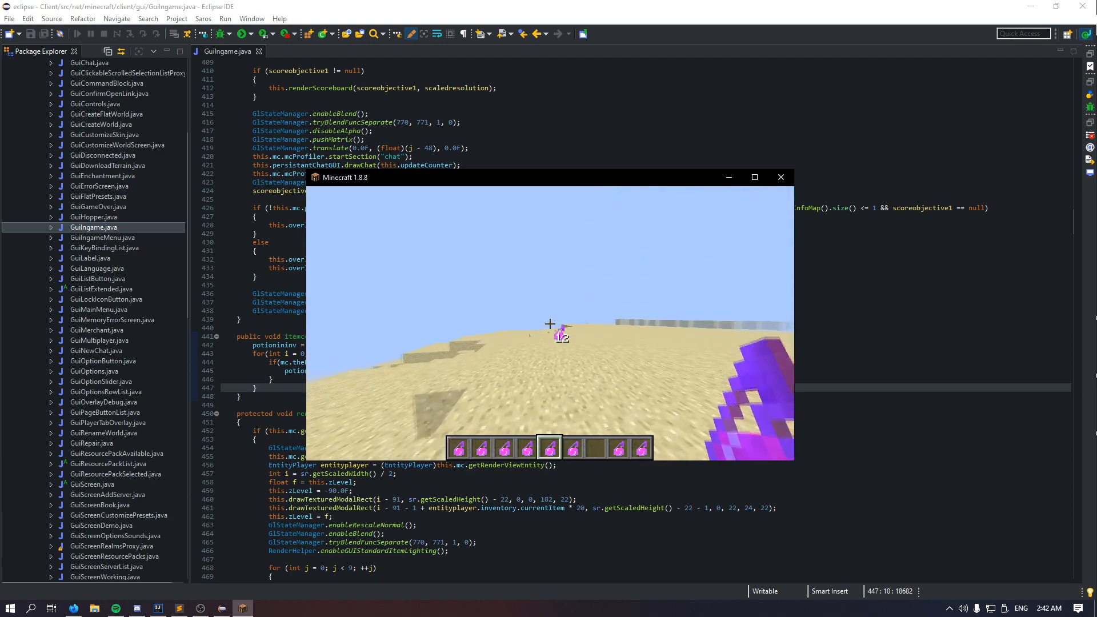
key(e)
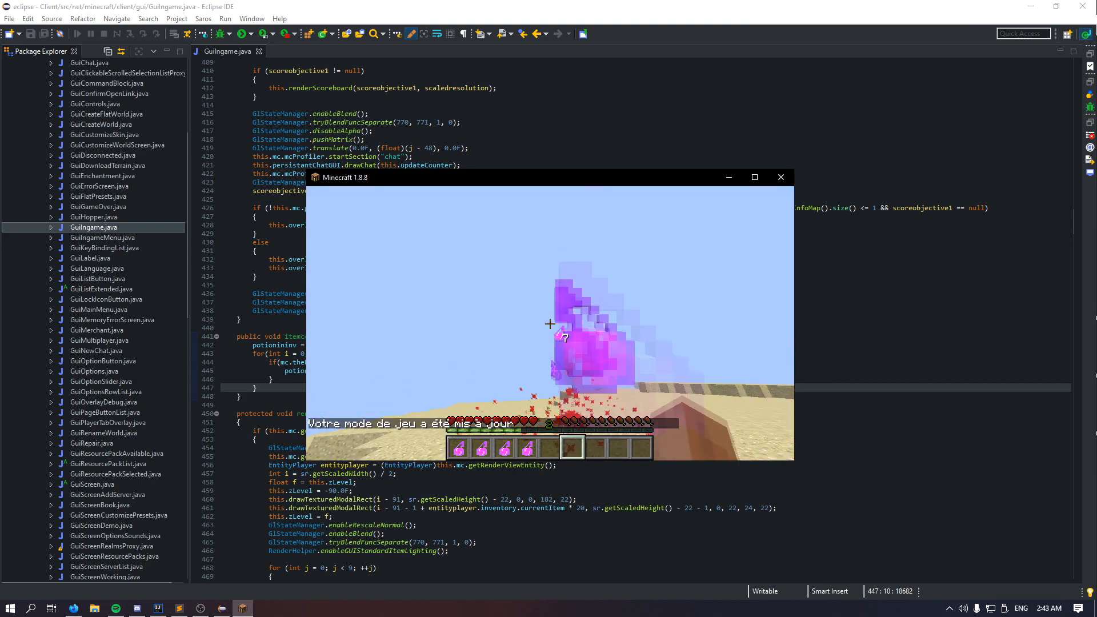
key(e)
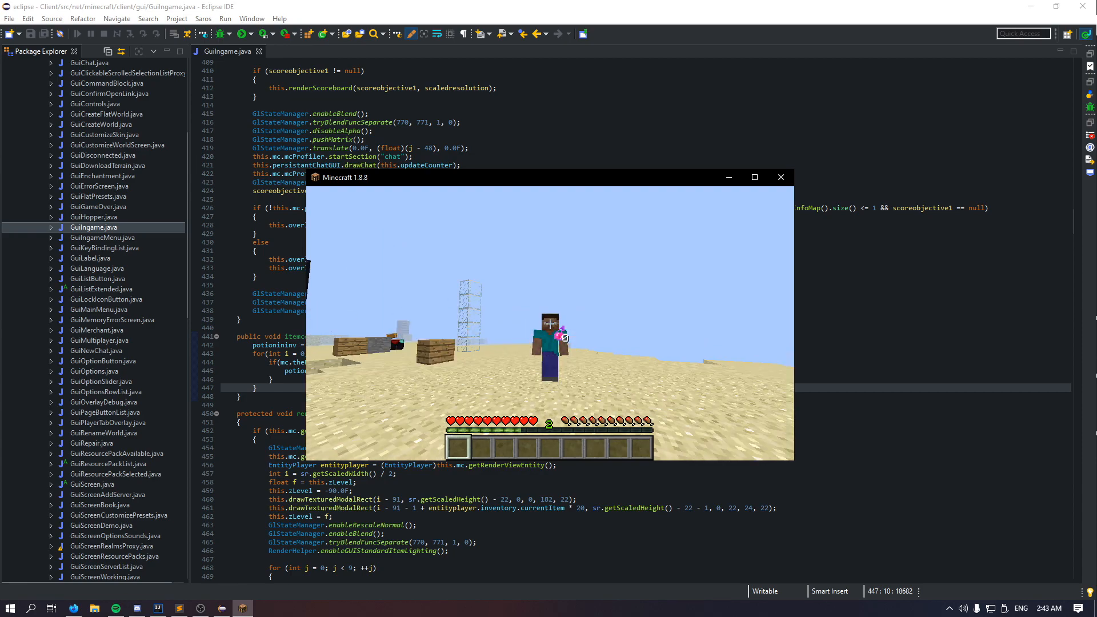
key(e)
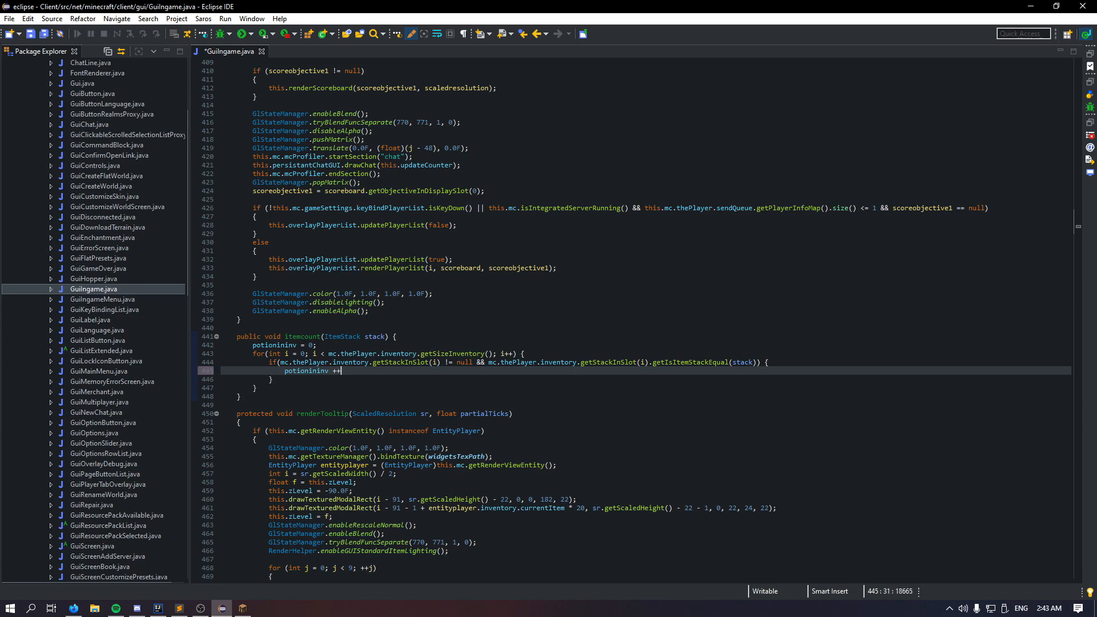
- Change the if body to potionininv += mc.thePlayer.inventory.getStackInSlot(i).stackSize
text(=)
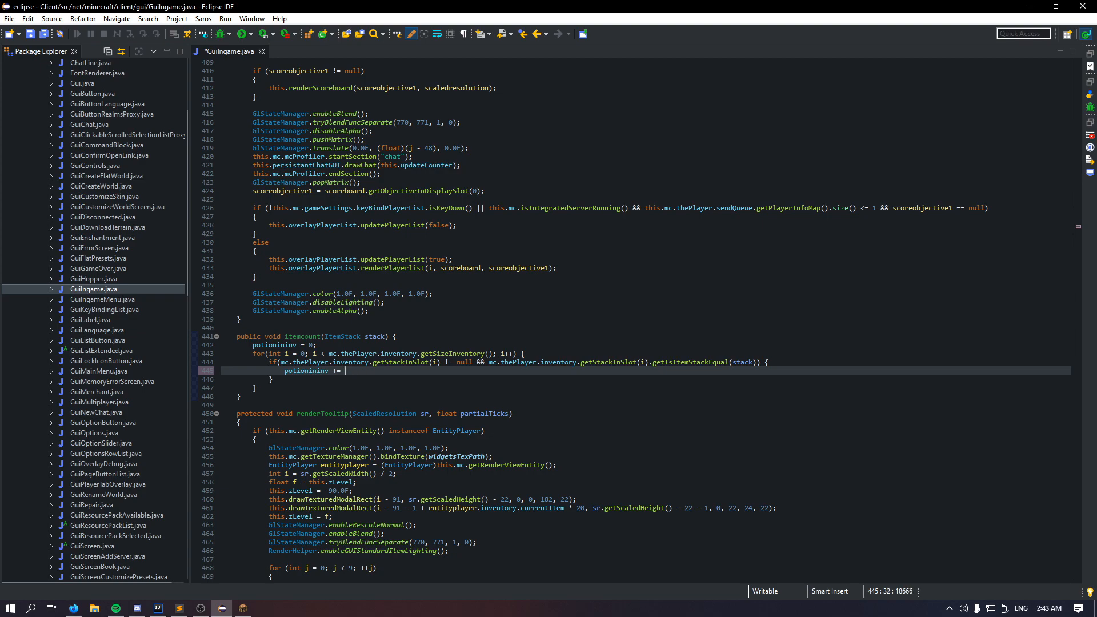
text(mc.thePlayer.inventory.getStackInSlot(i).)
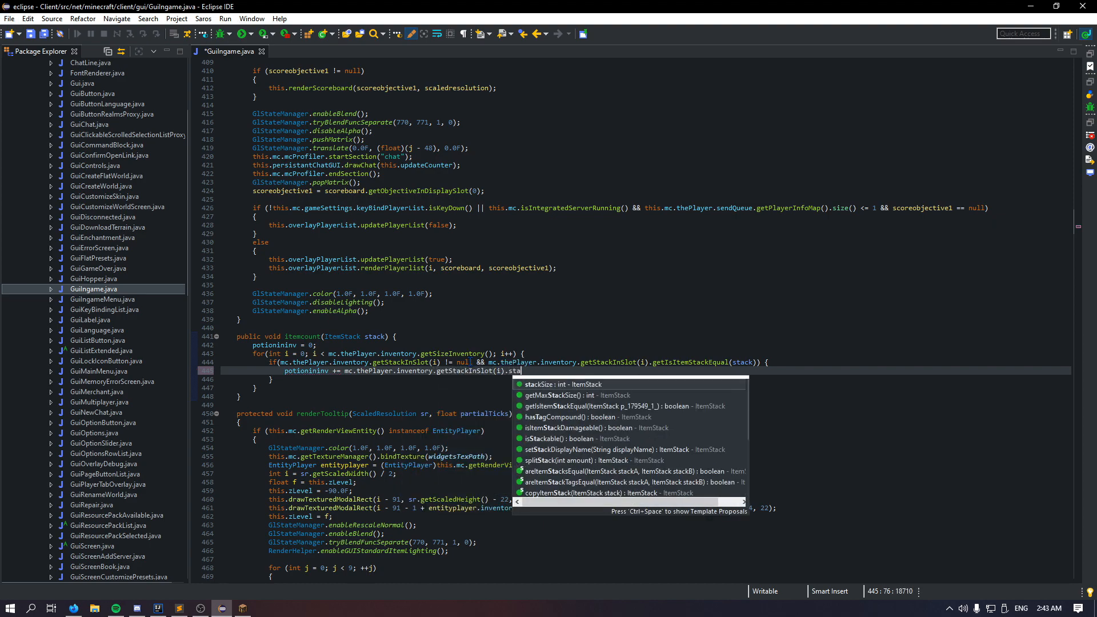
text(stackSize;)
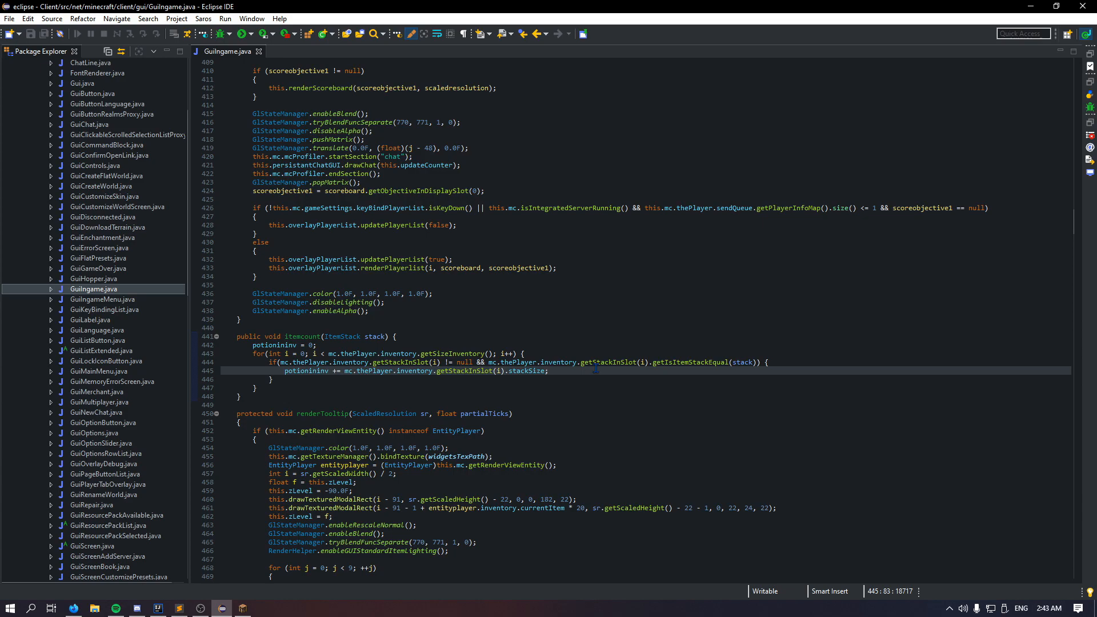
mouse_move(250, 33)
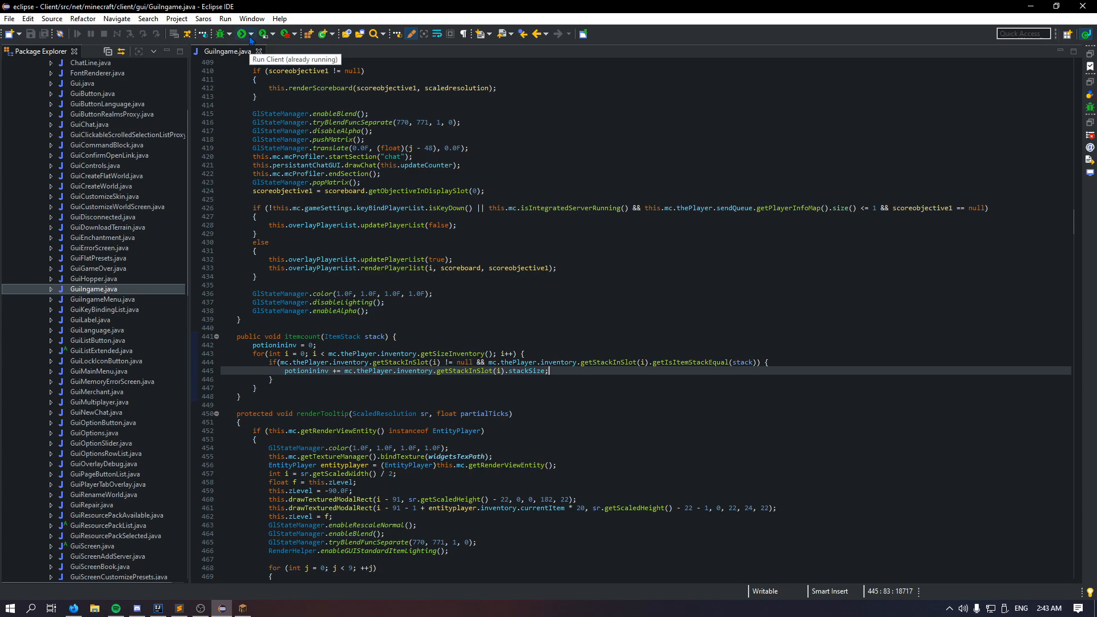
mouse_move(242, 34)
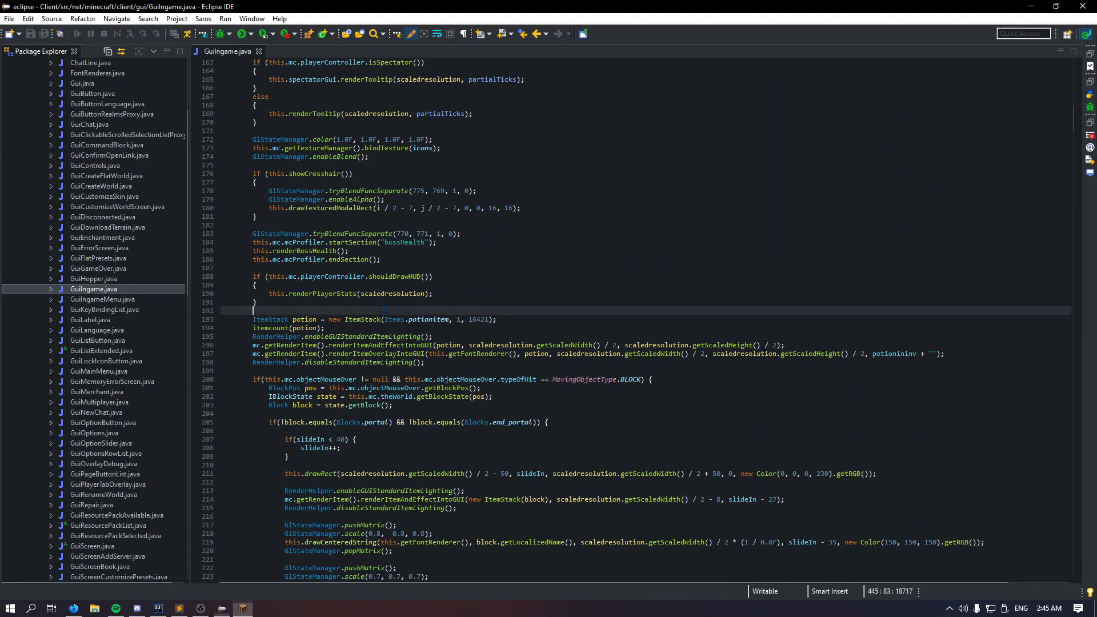
- Add GlStateManager.pushMatrix() before the potion block and start the matching GlStateManager call after it
text(GL)
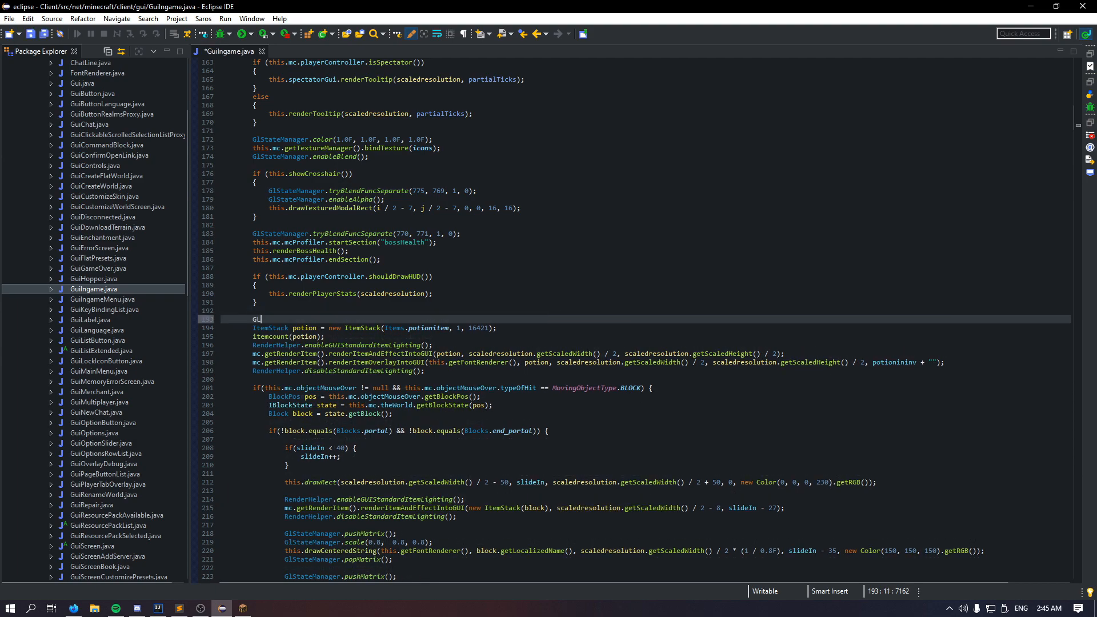
text(lStateManager.p)
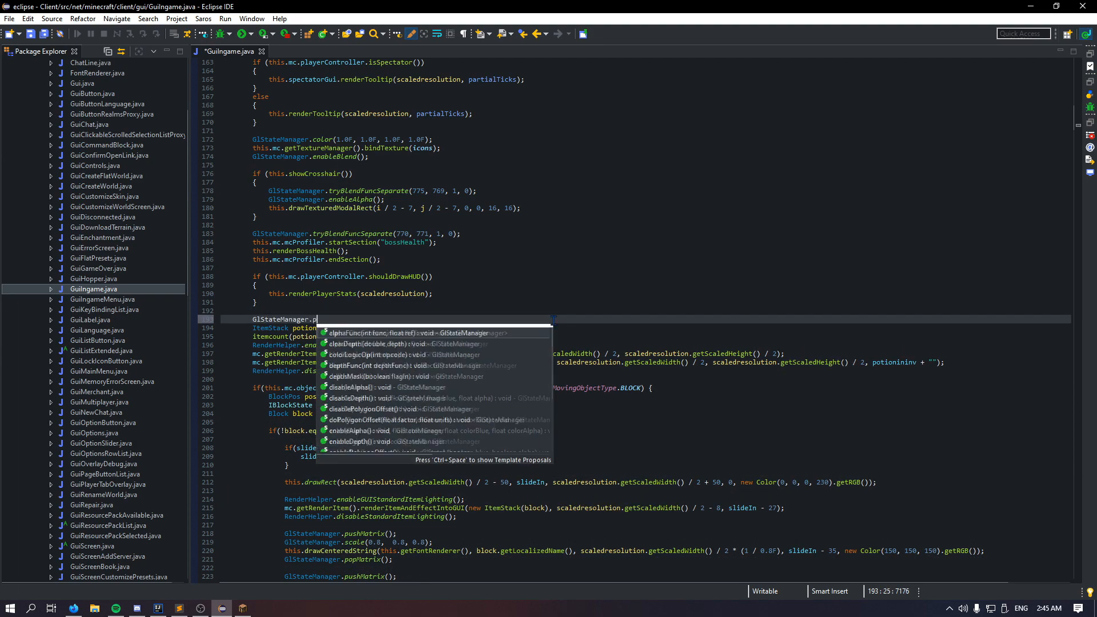
text(ush)
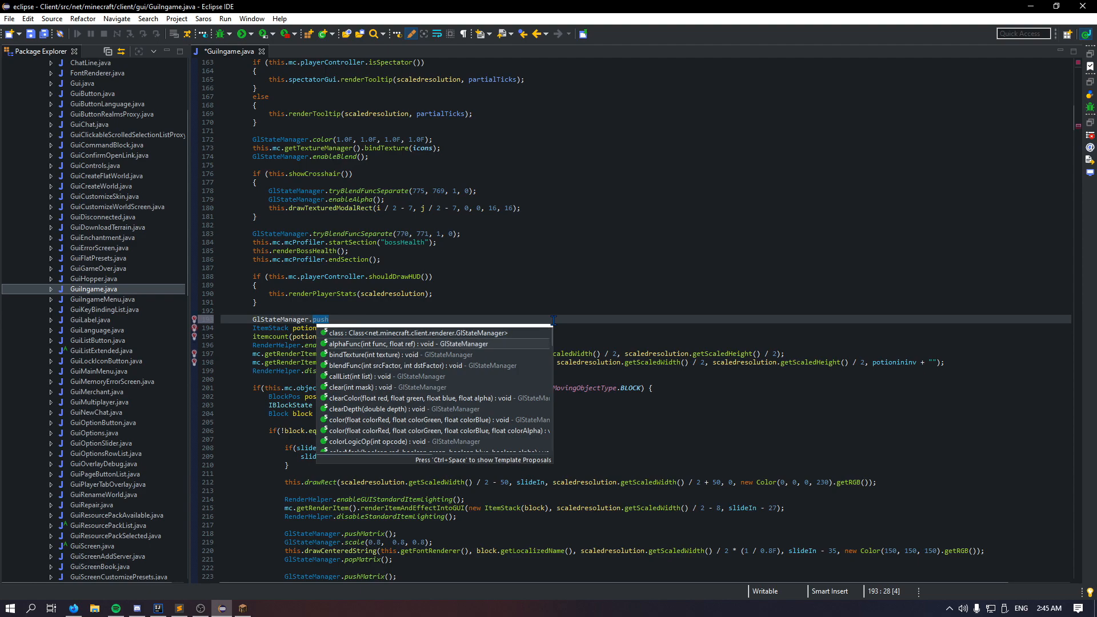
key(Enter)
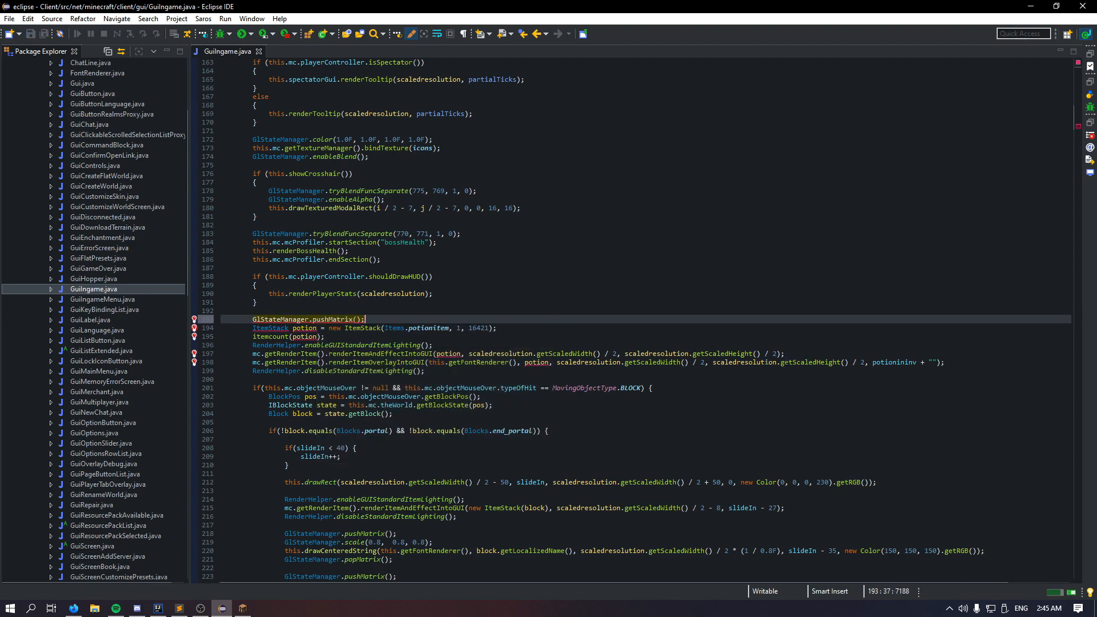
text(GLSt)
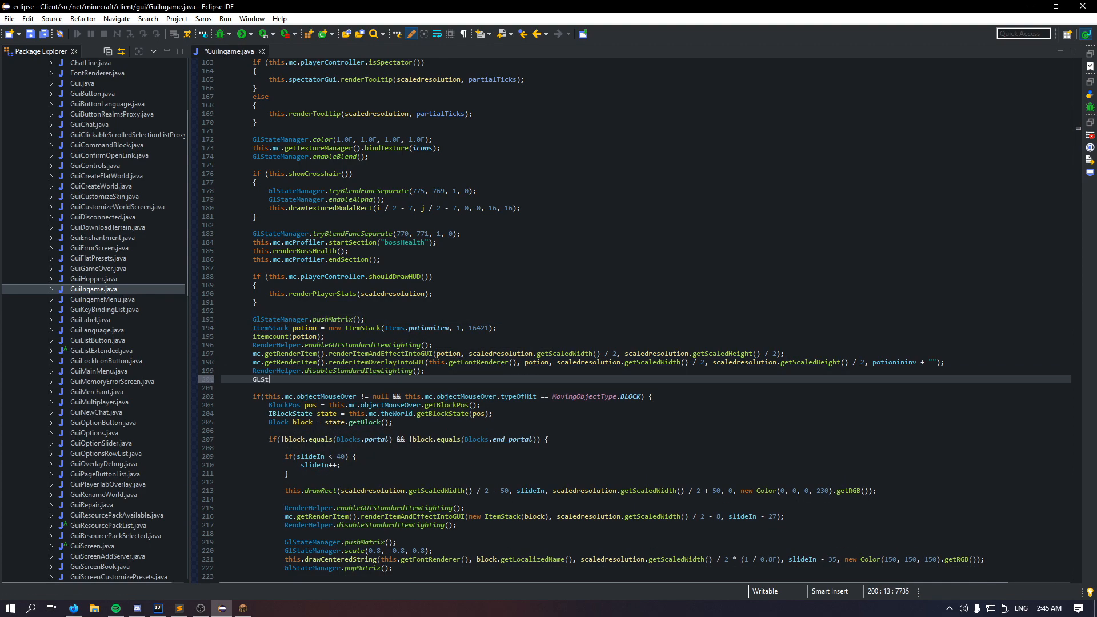